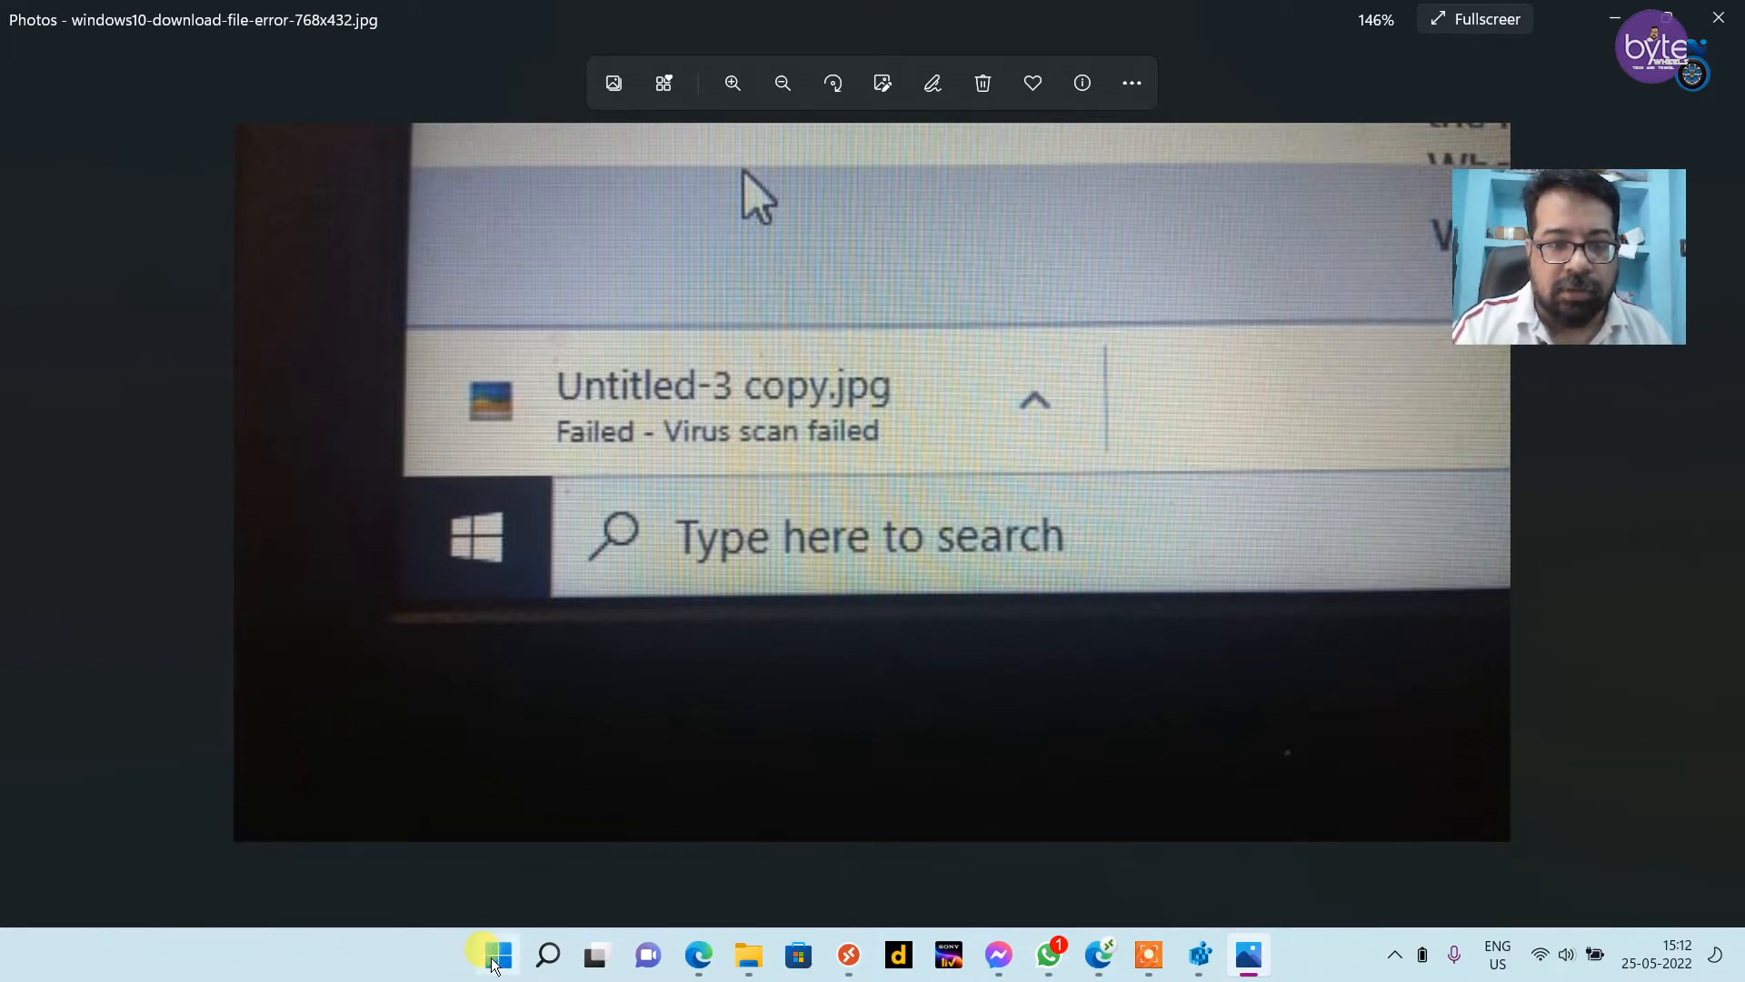
Step: Launch regedit from the Run box via the Start button's quick links menu
right_click(493, 955)
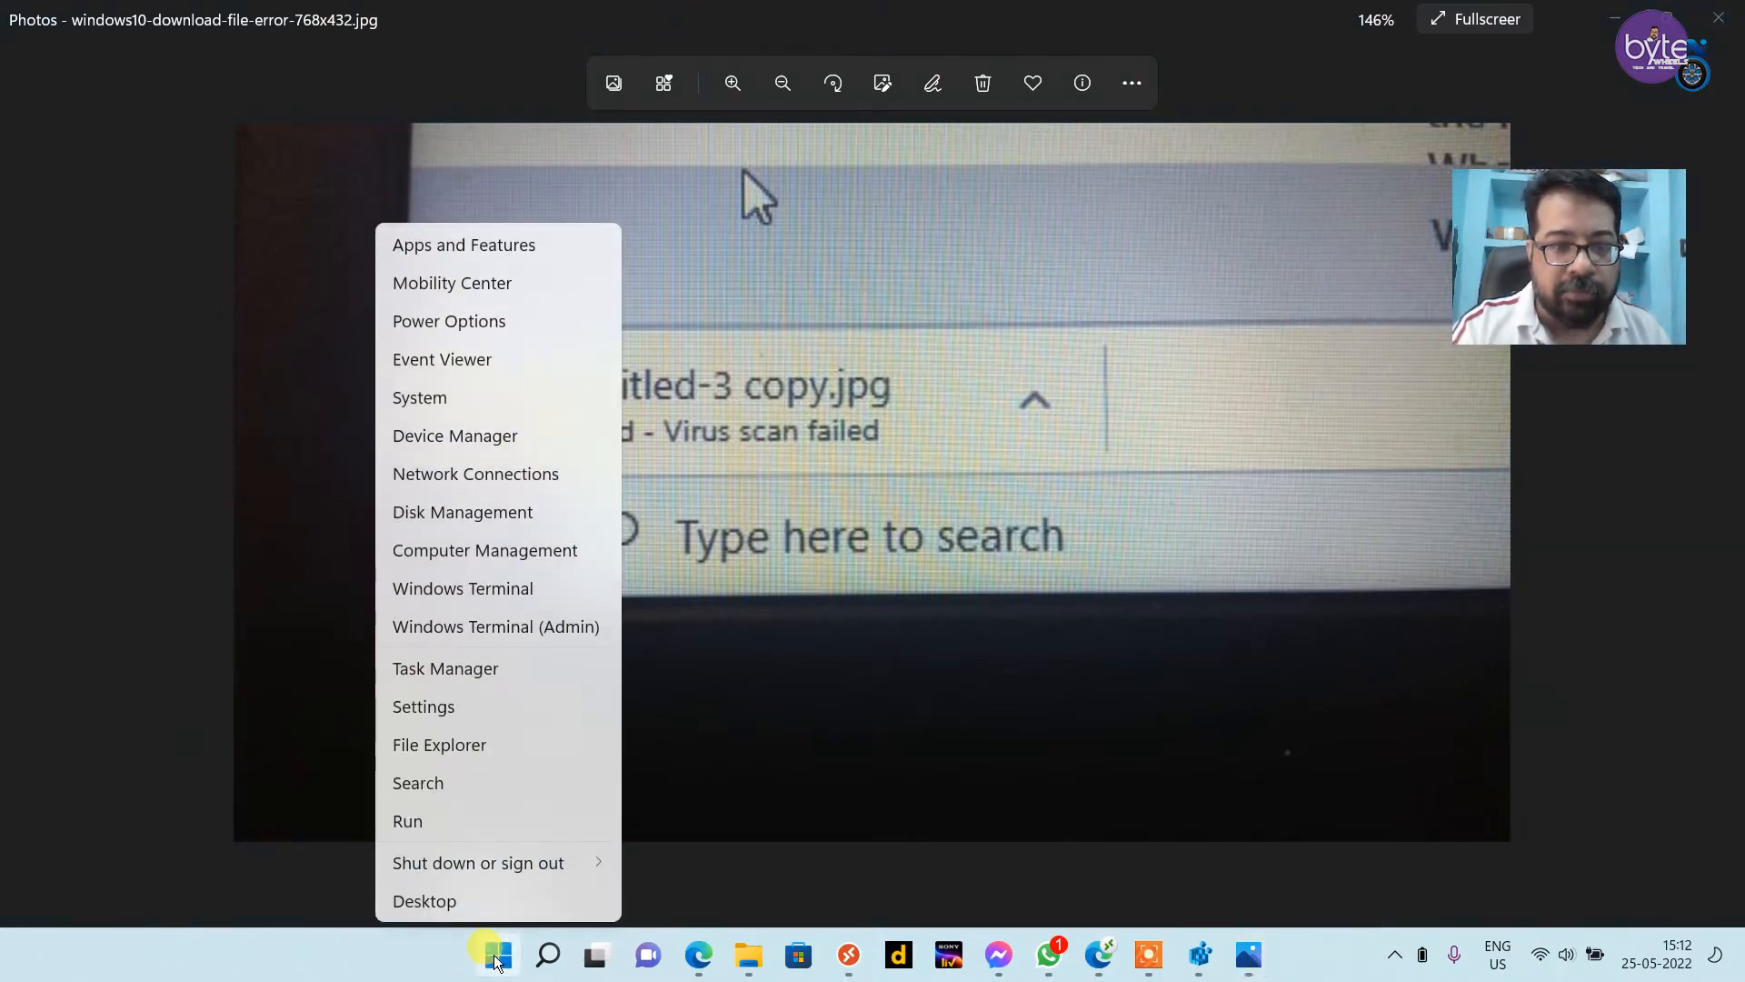
click(407, 822)
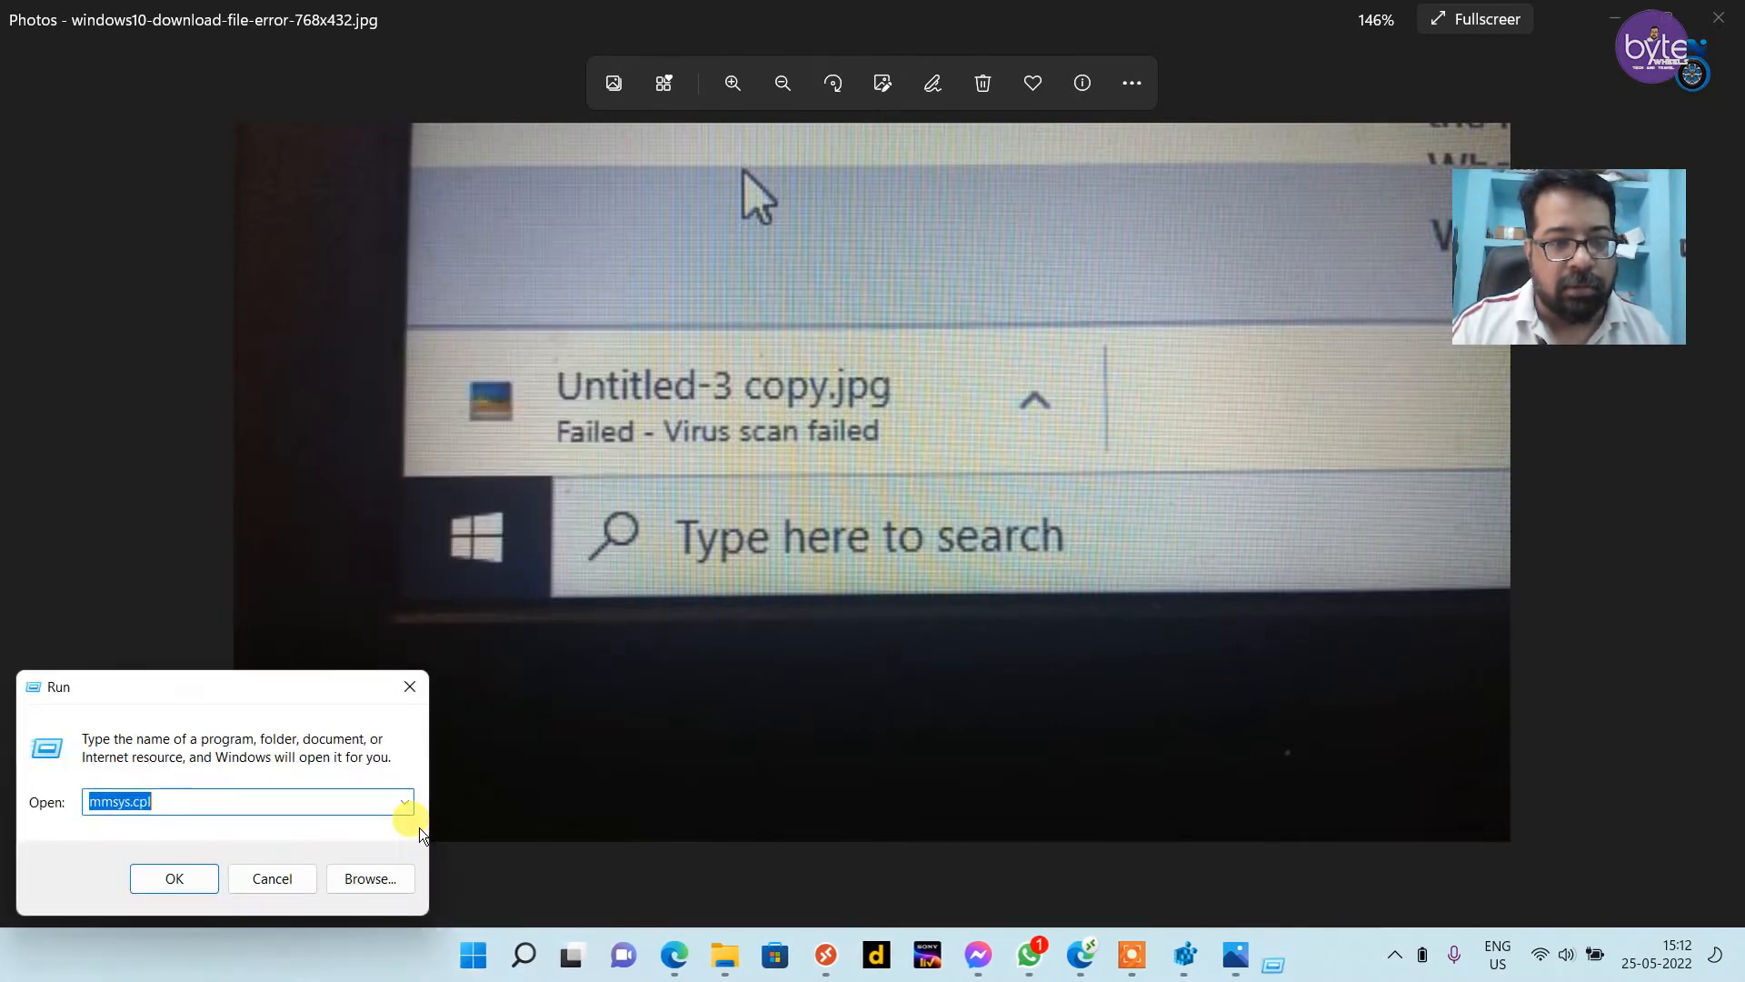
text(r)
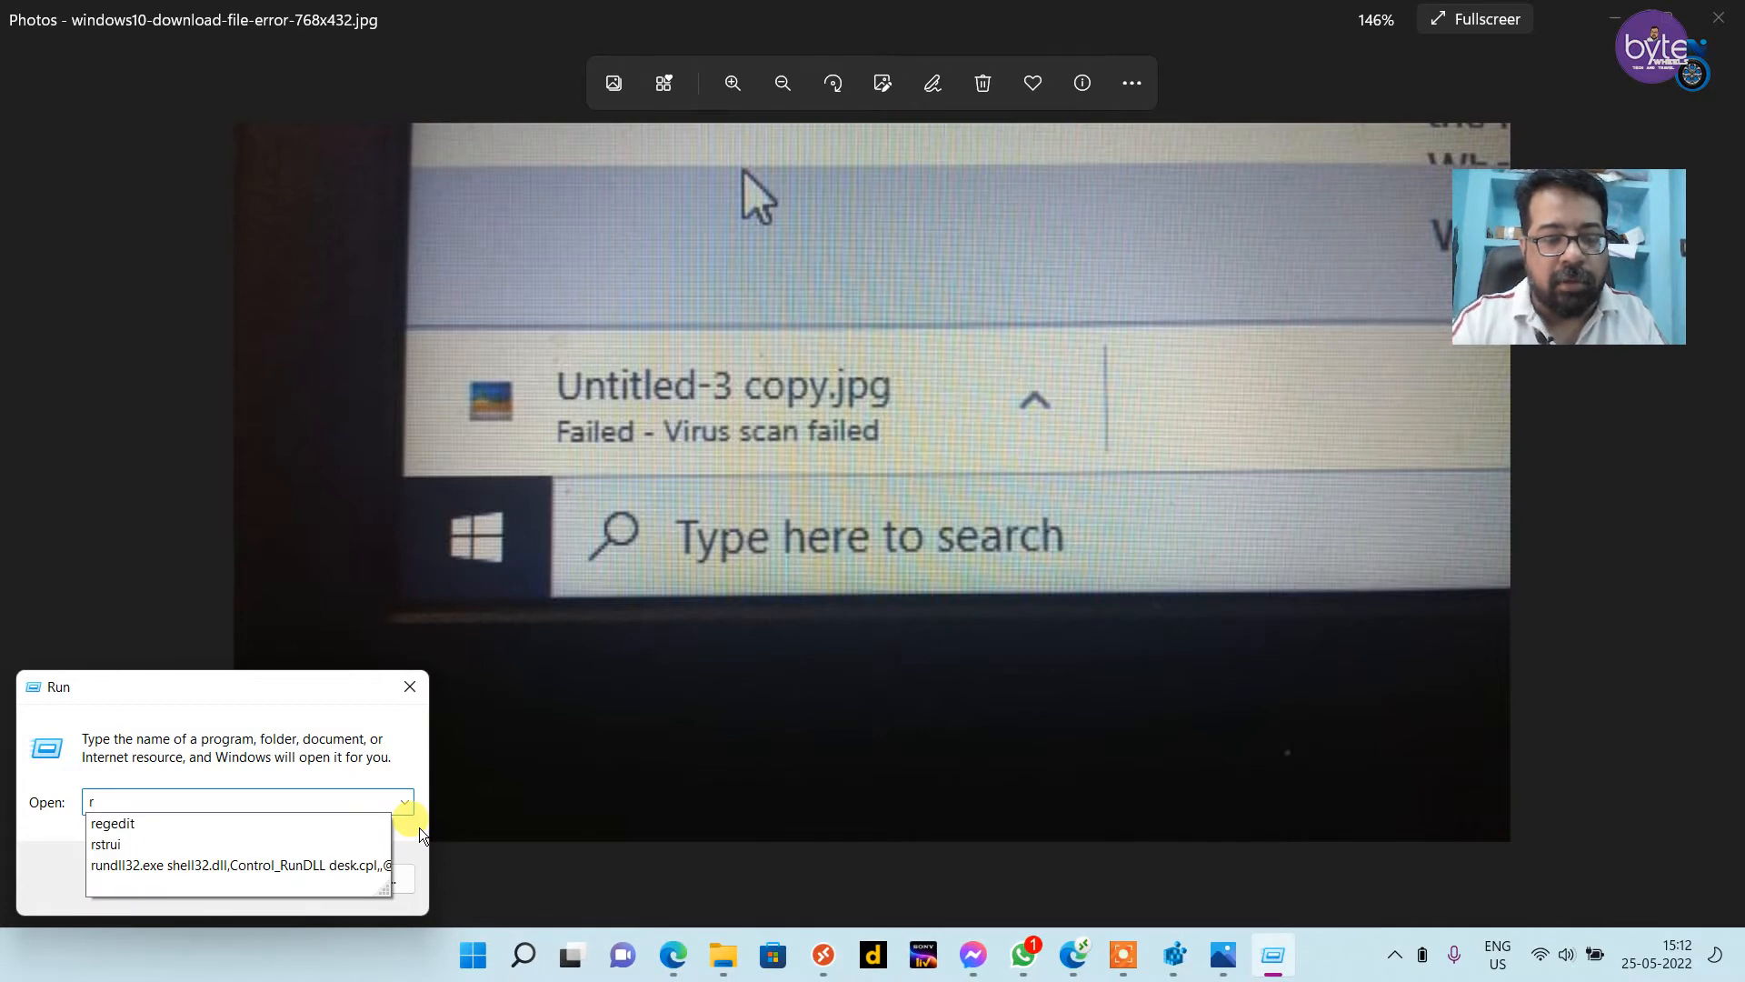
click(111, 822)
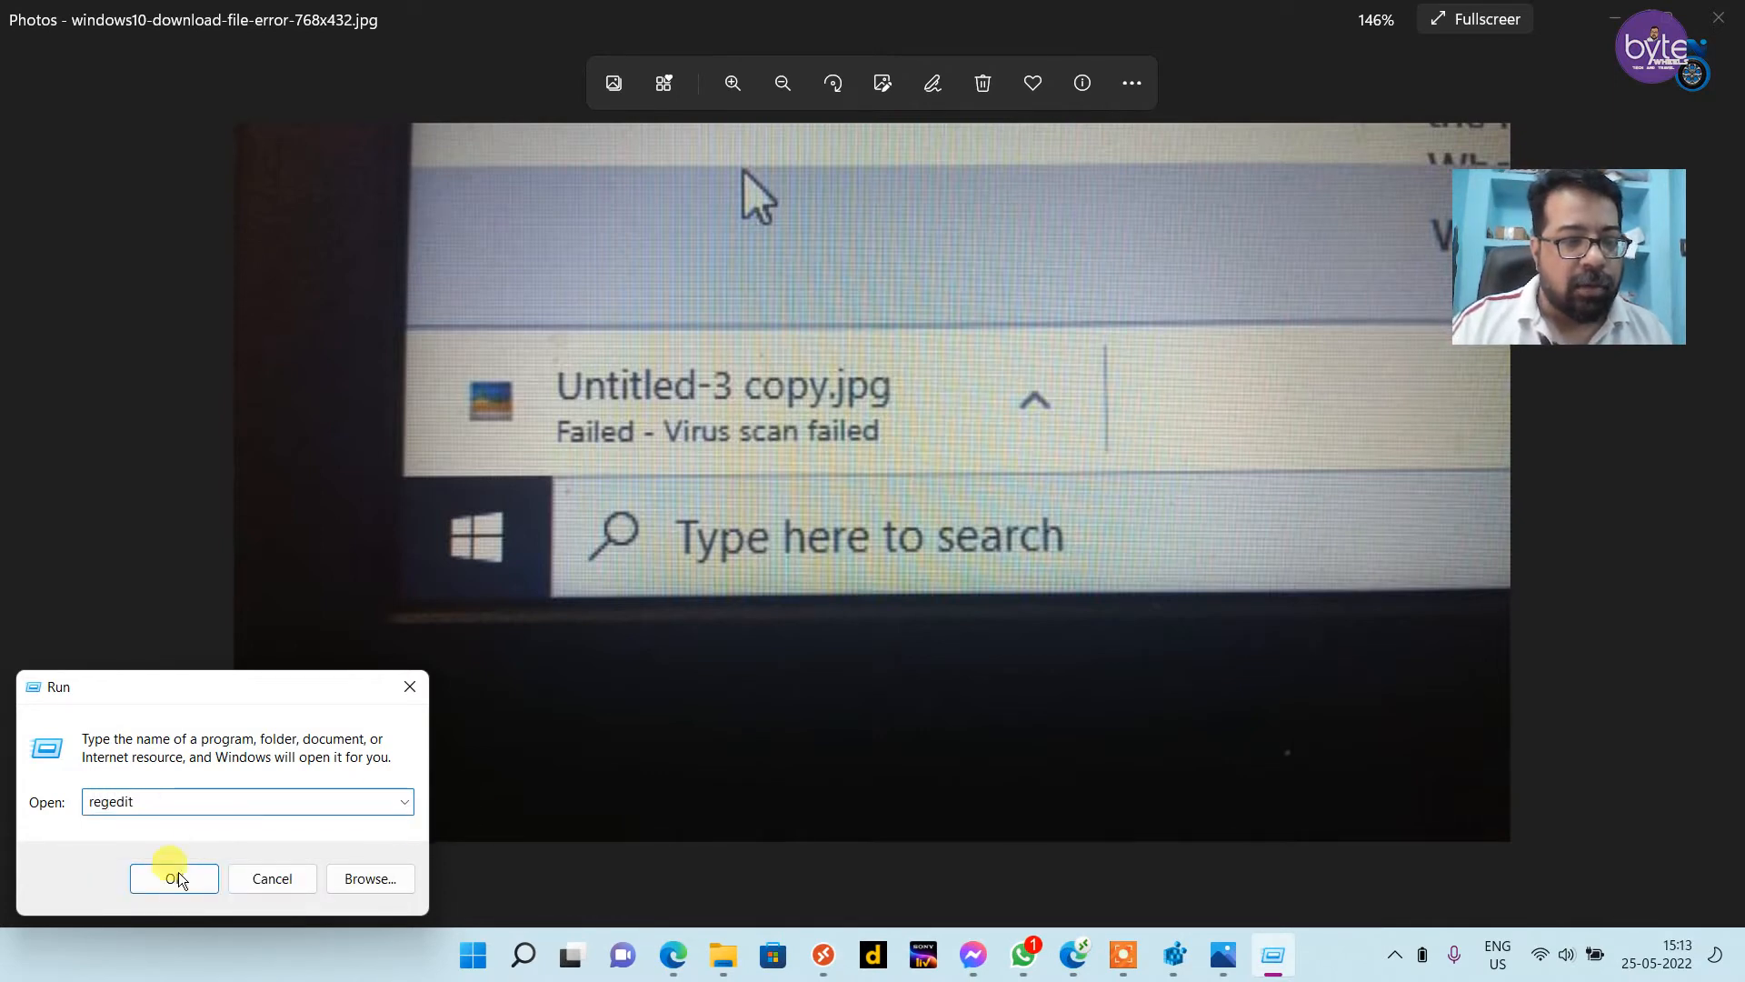
click(174, 878)
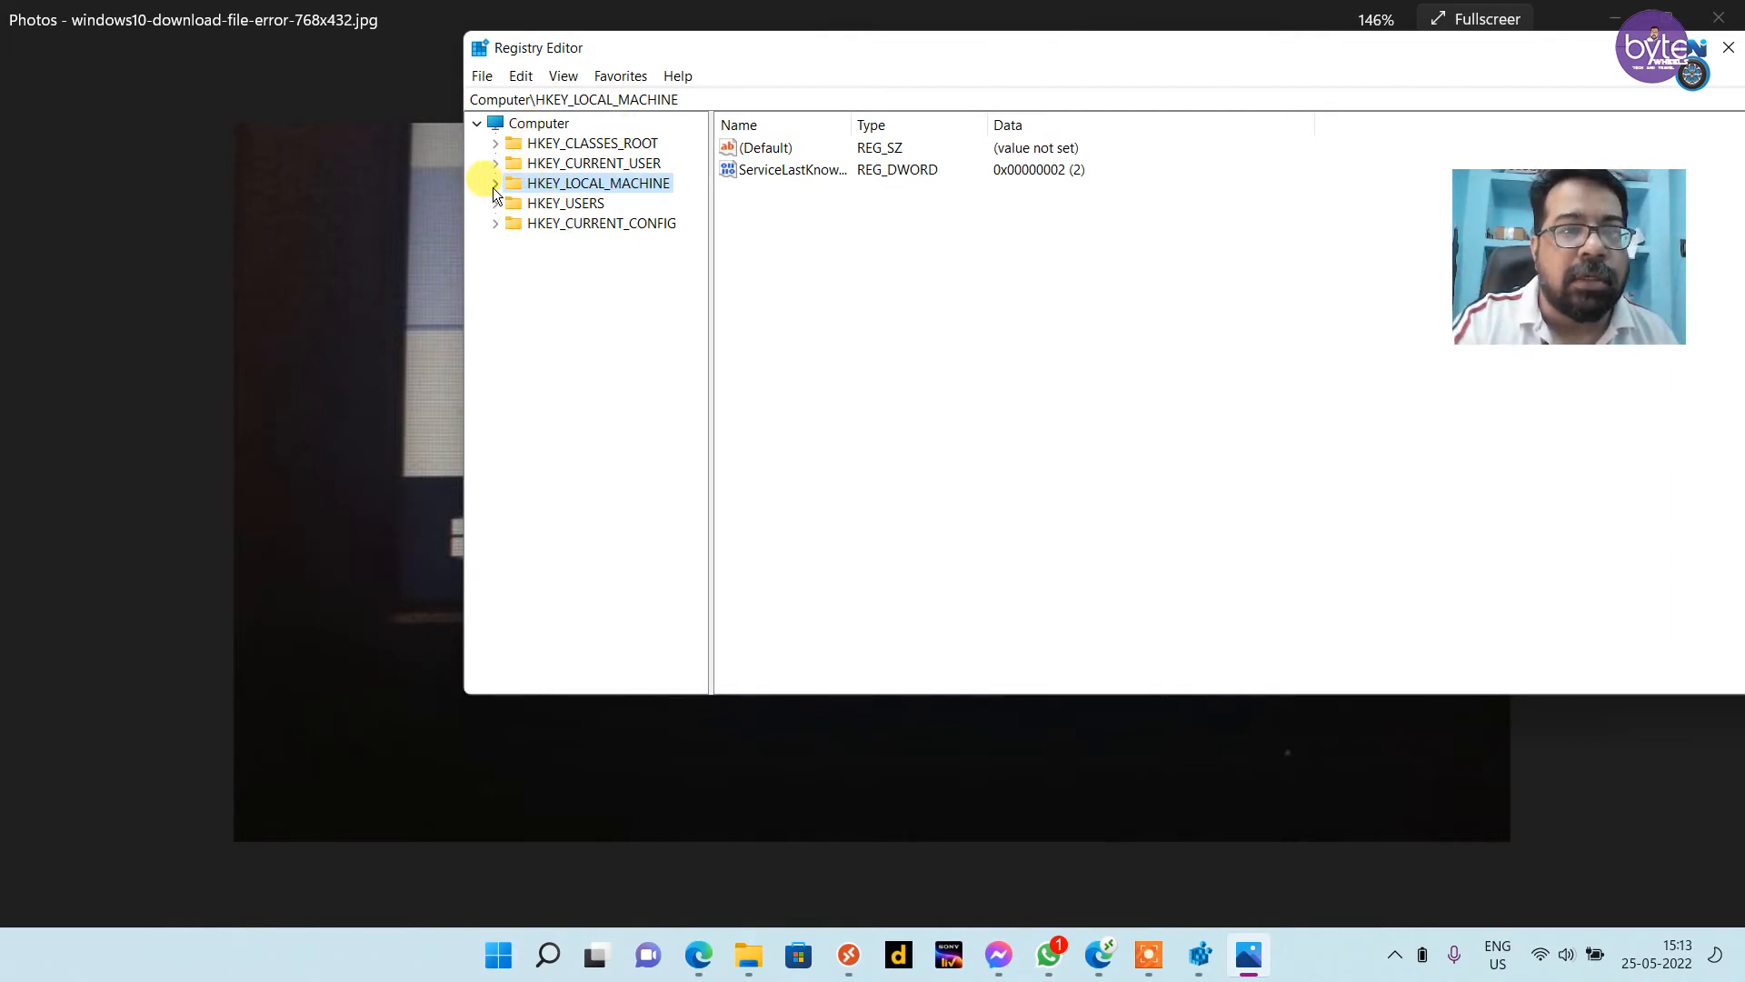
Step: Expand HKEY_LOCAL_MACHINE and scroll down through the SOFTWARE\Microsoft\Windows\CurrentVersion subkeys
click(496, 182)
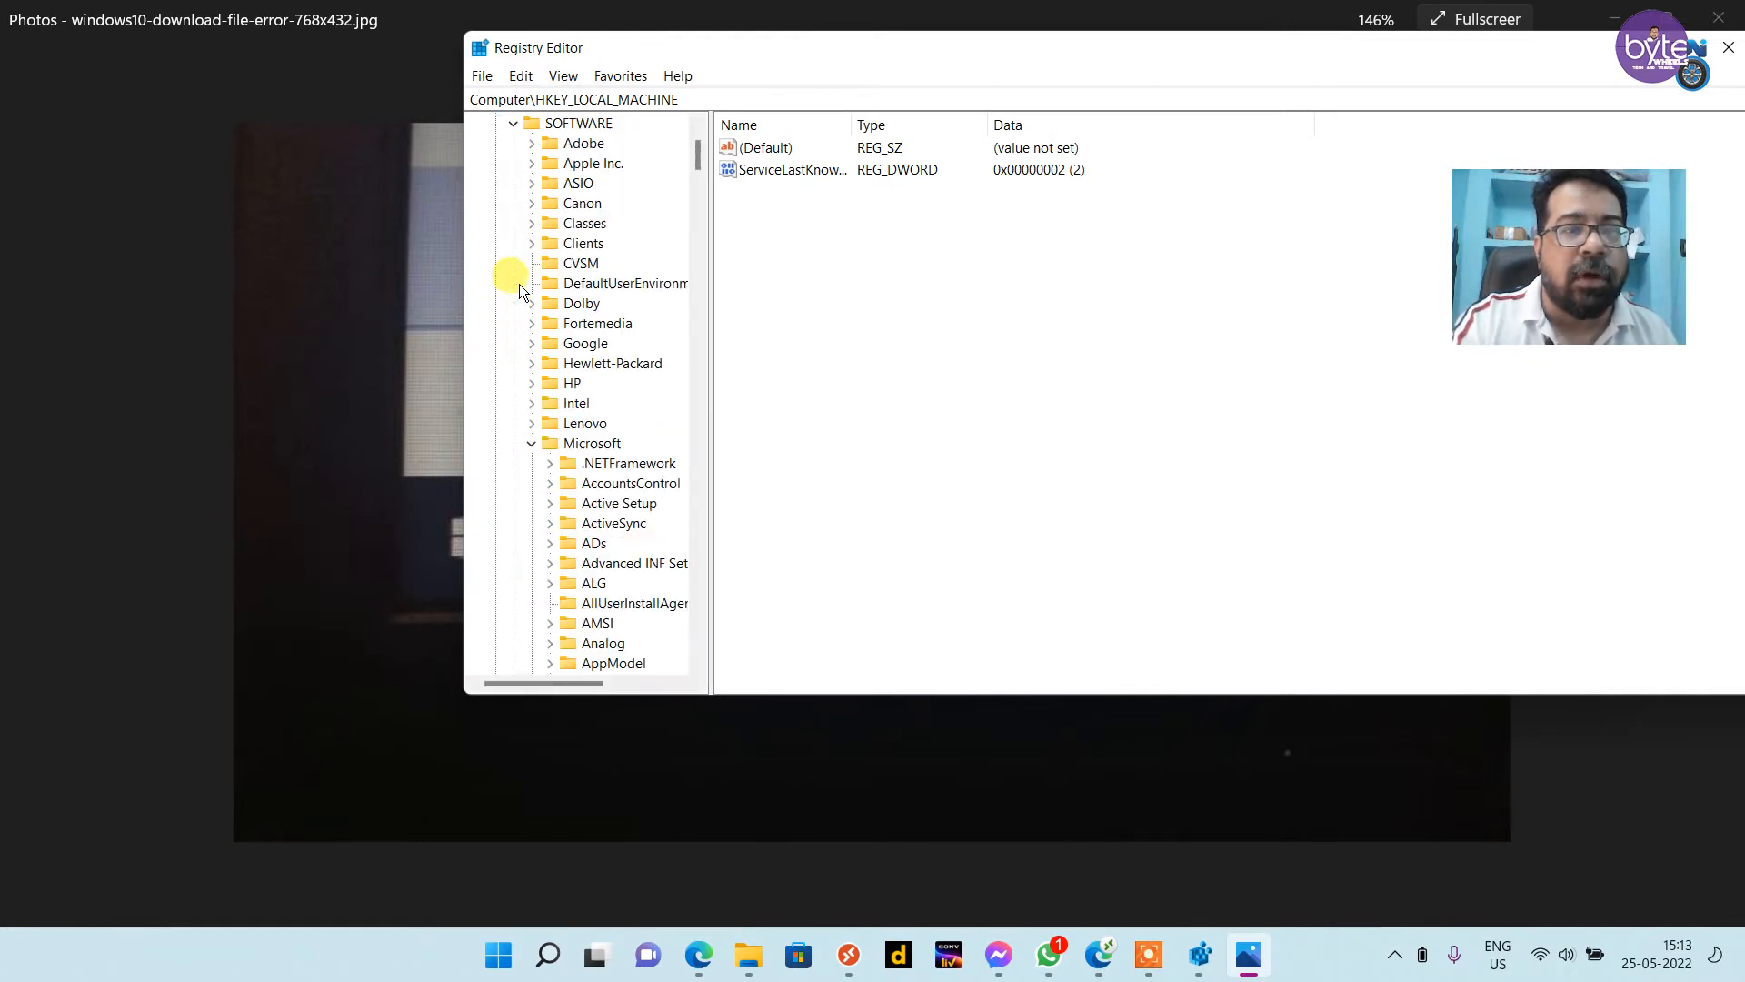
scroll(down, 3)
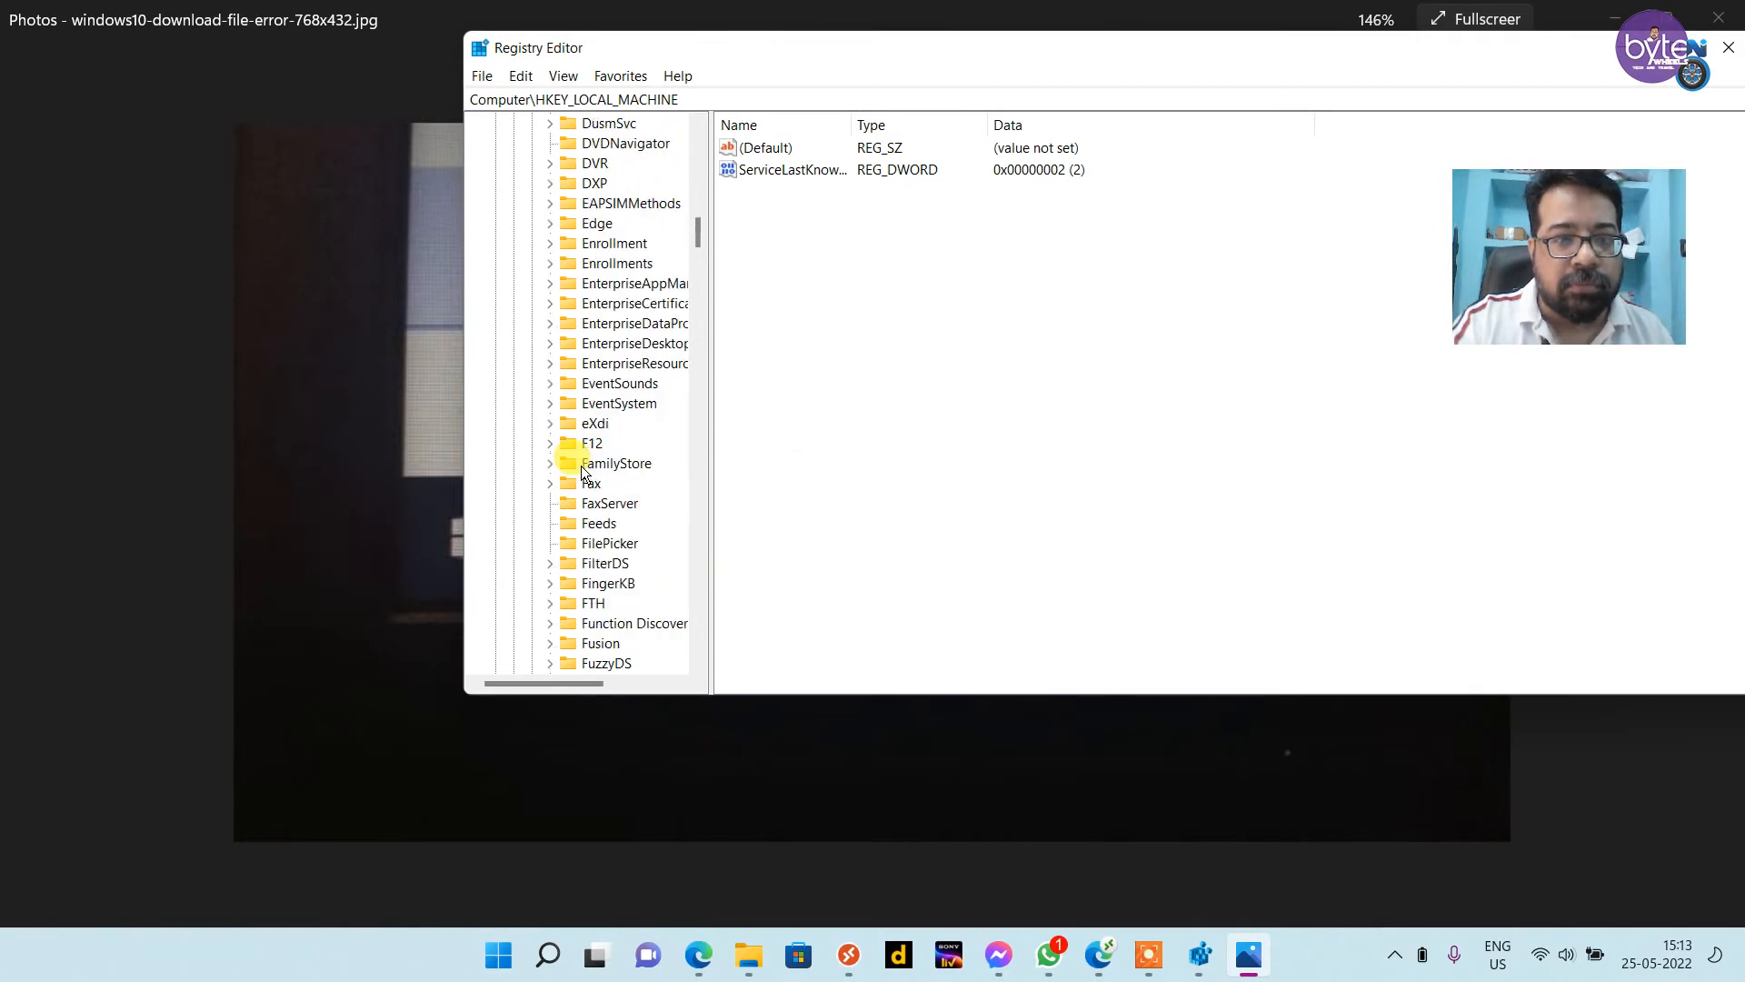
scroll(down, 3)
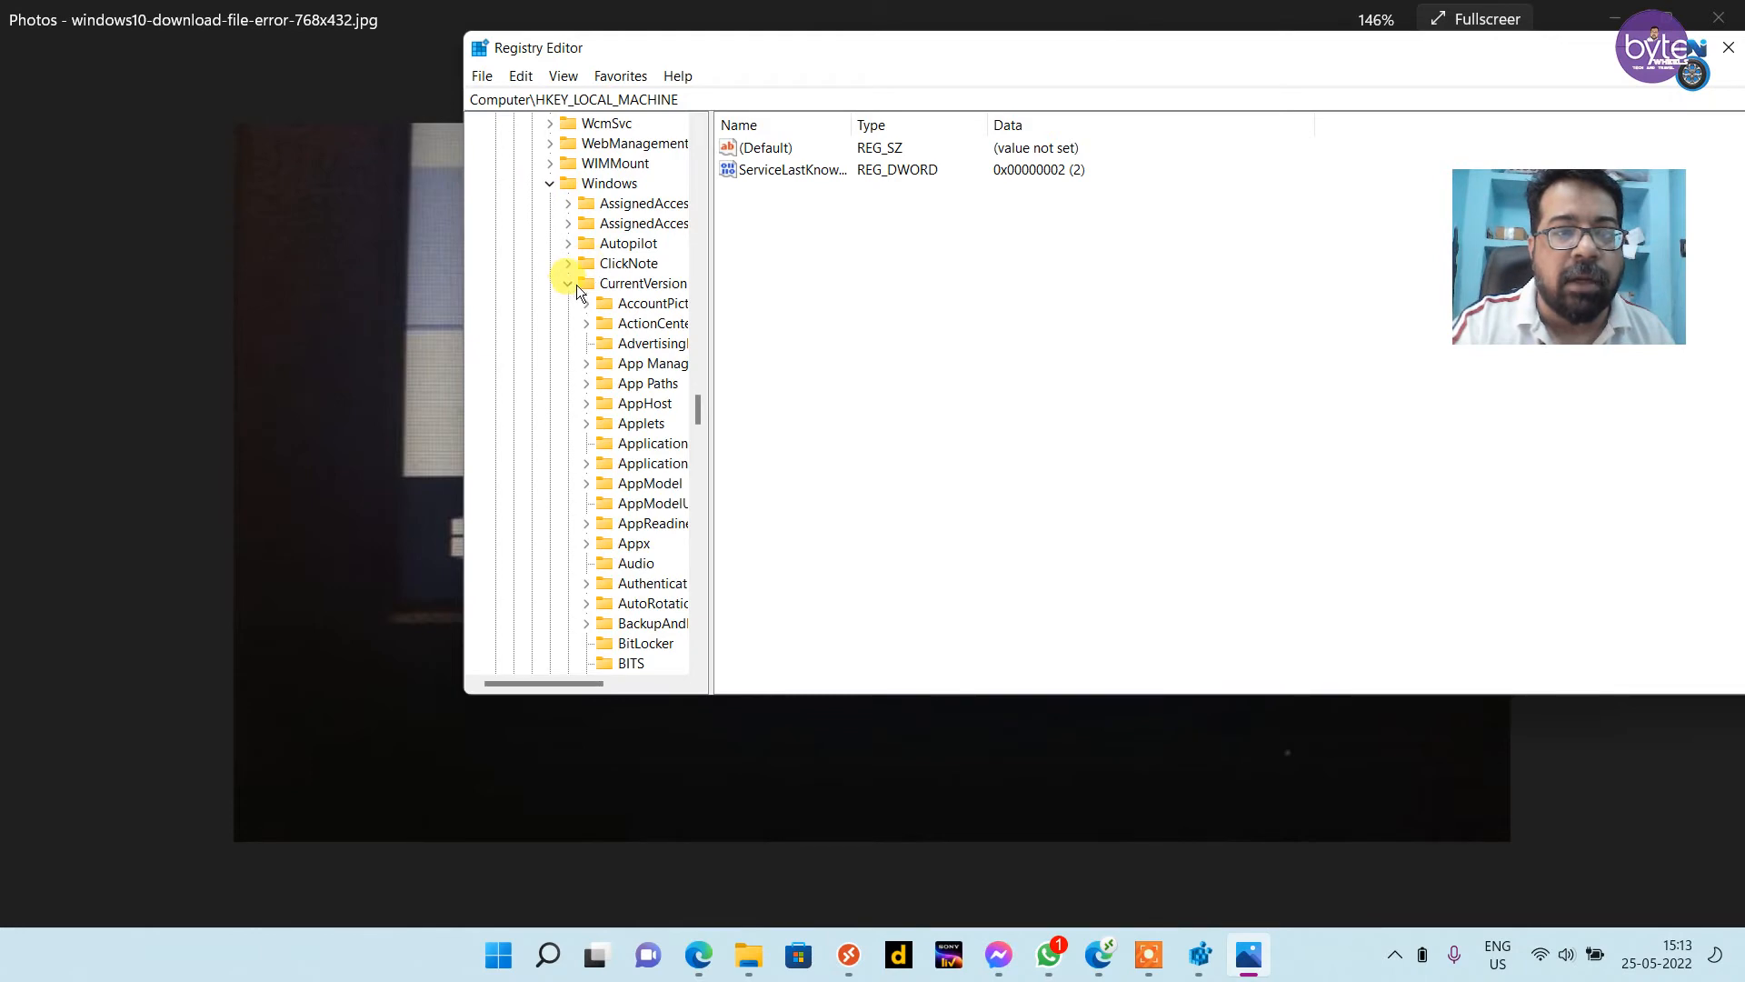
scroll(down, 3)
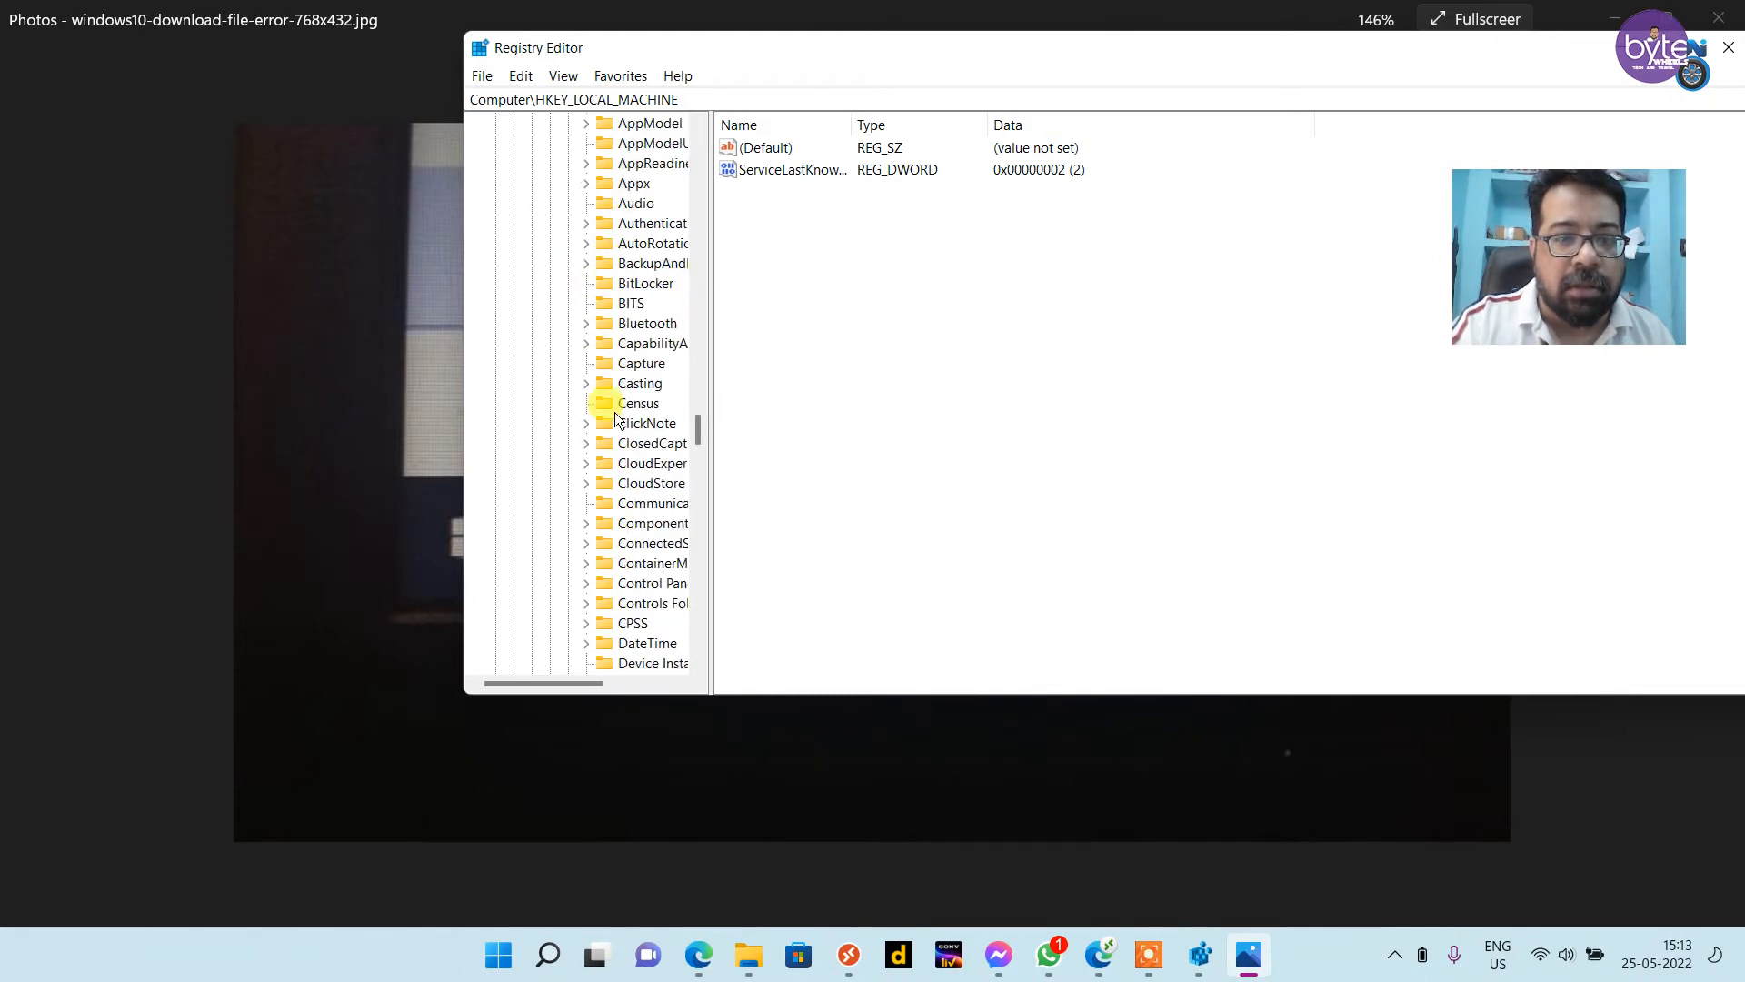
scroll(down, 3)
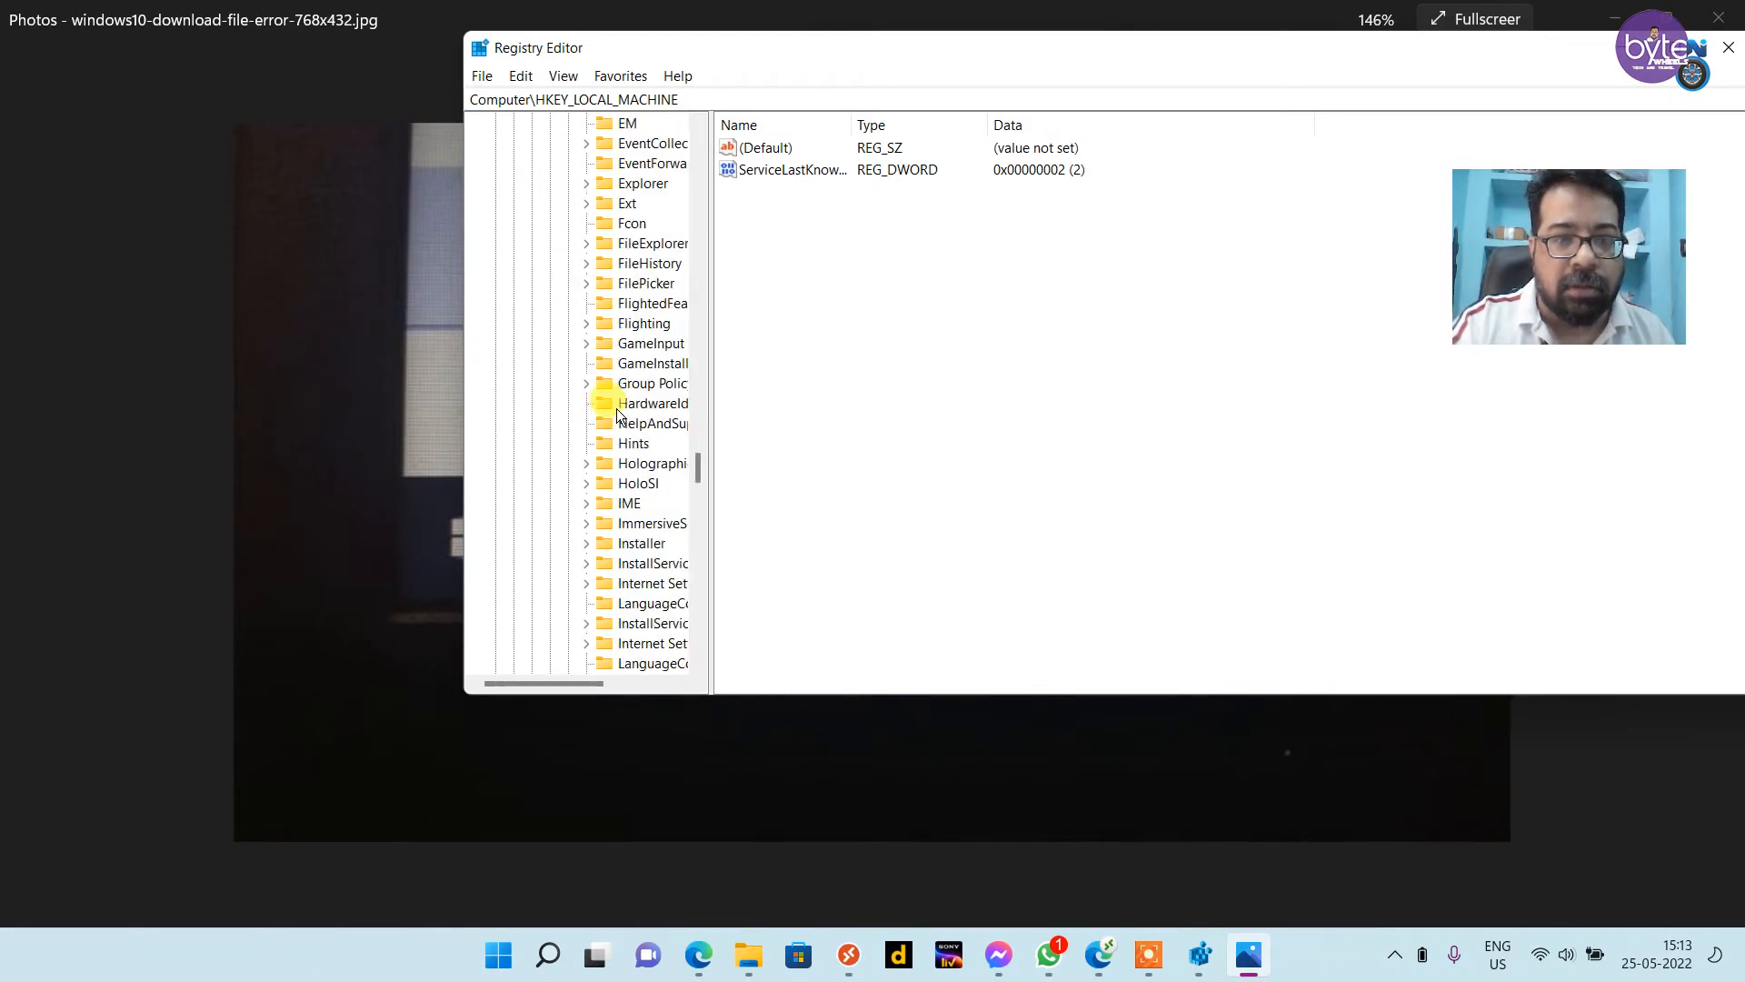
scroll(down, 3)
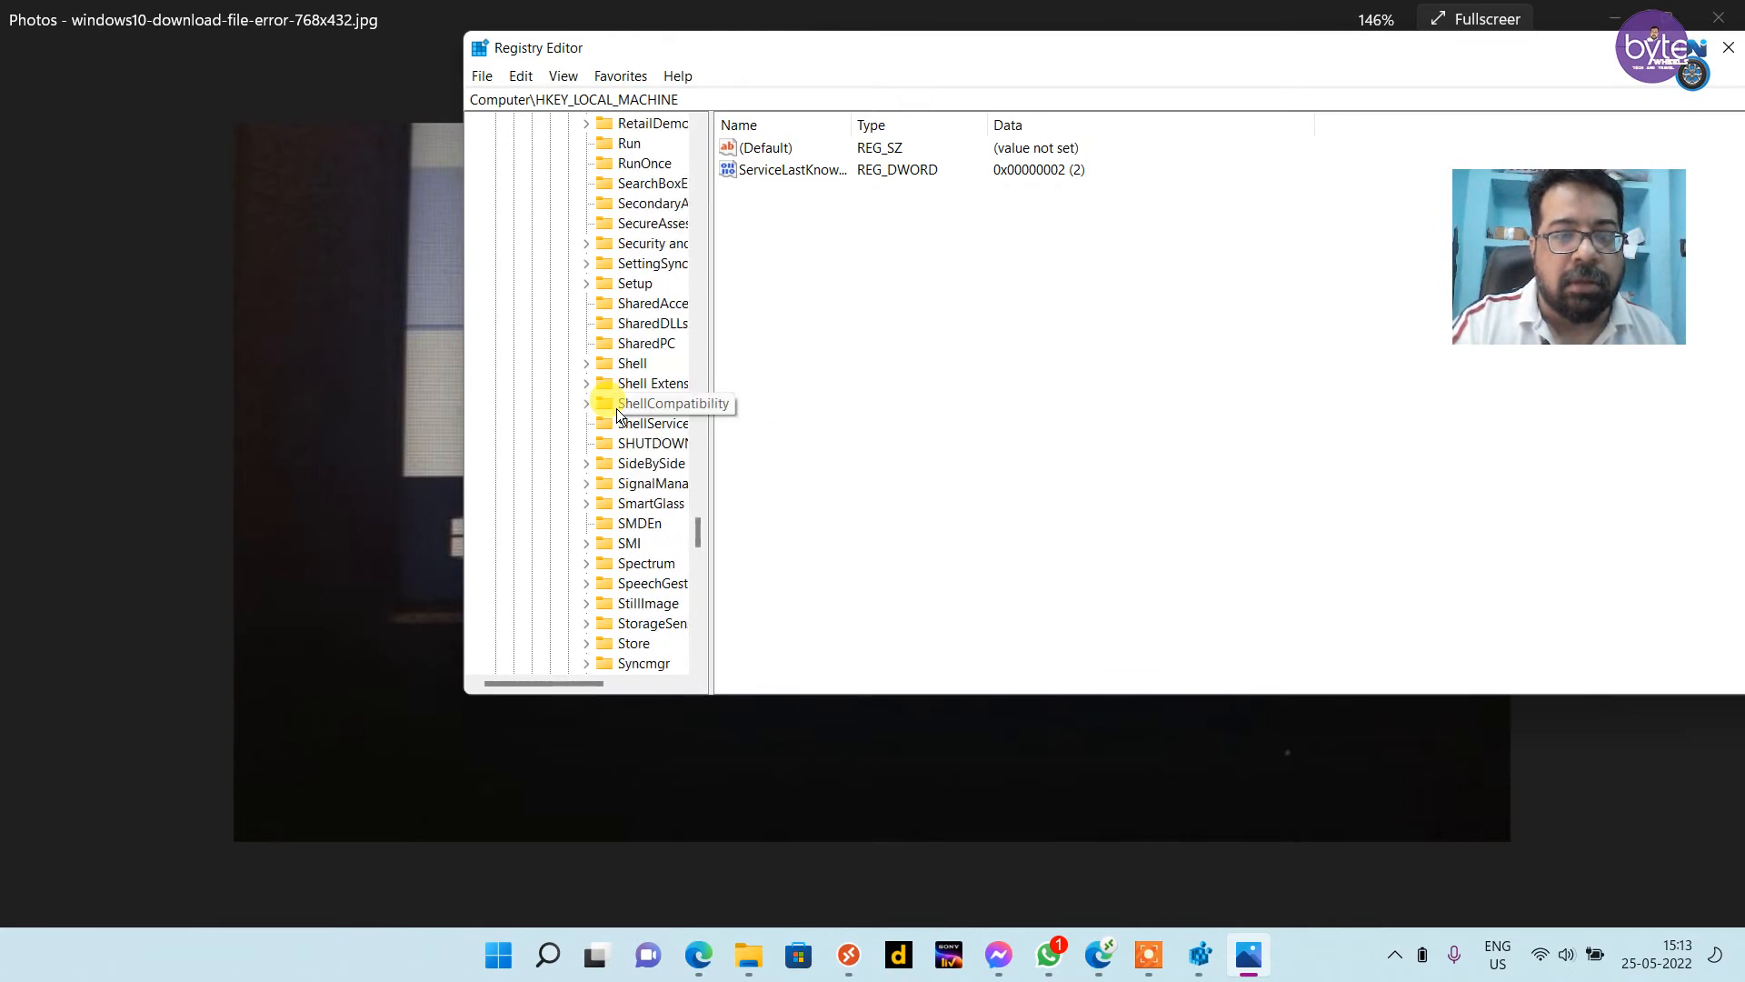
scroll(down, 3)
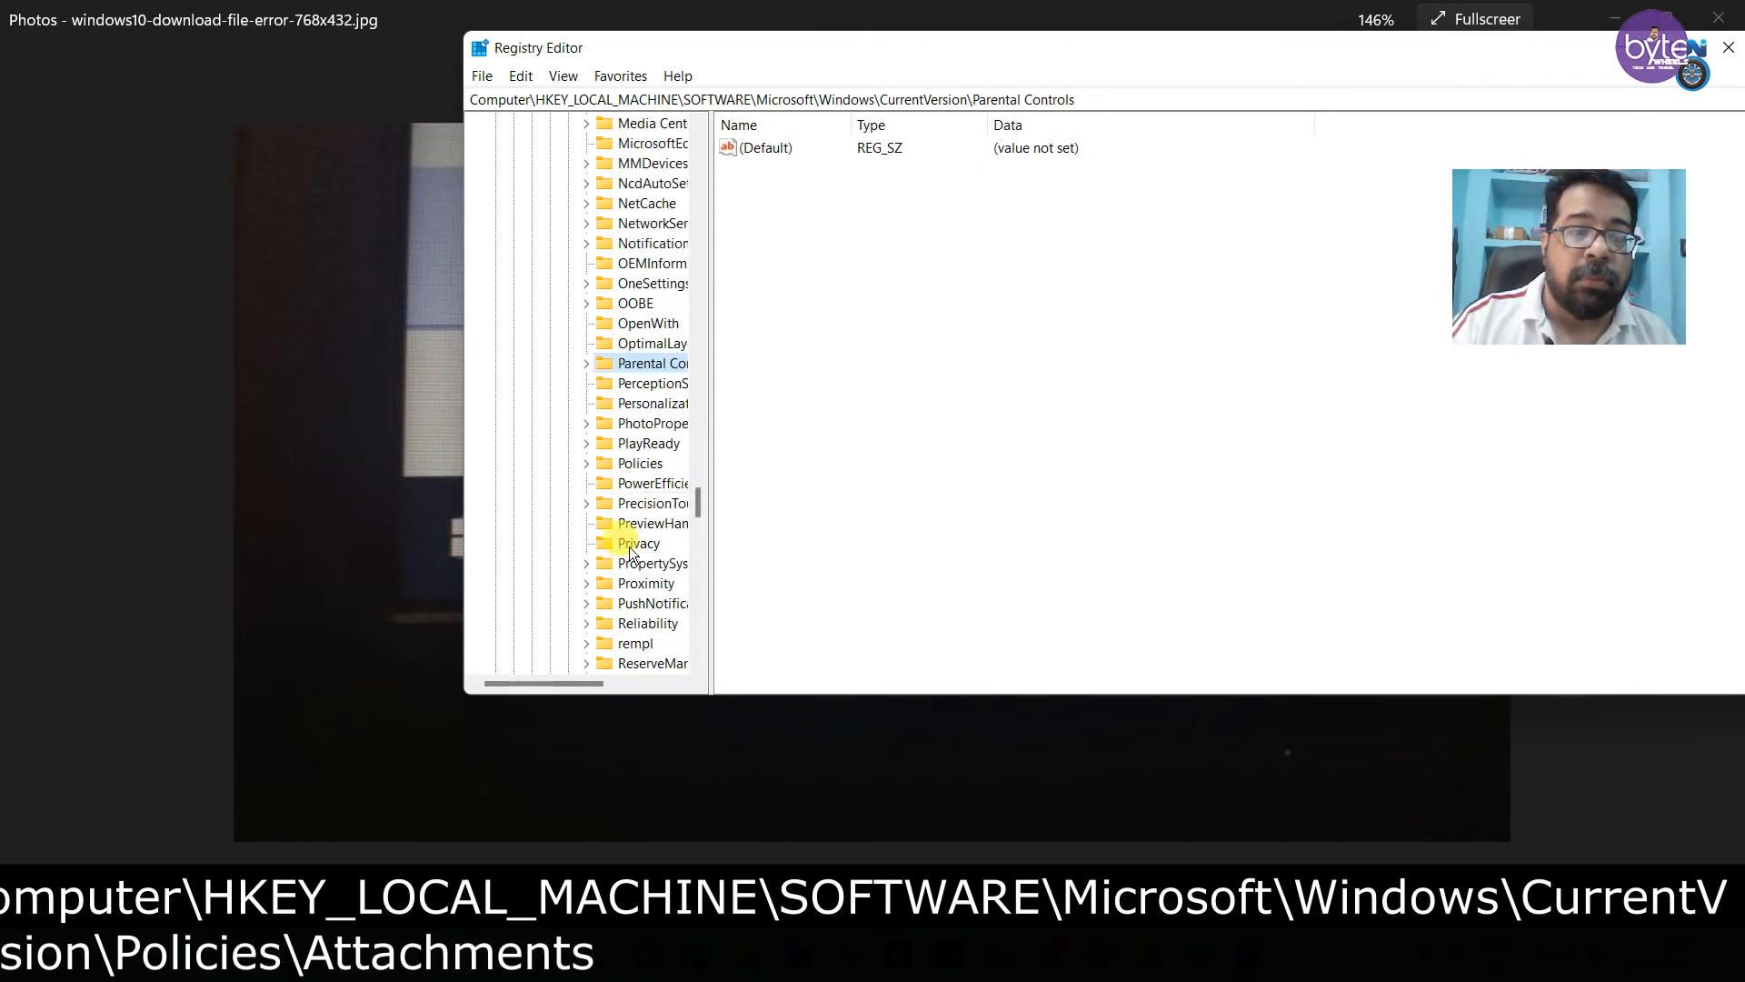
Step: Select Policies\Attachments and highlight its ScanWithAntiVirus DWORD, currently 3
click(640, 464)
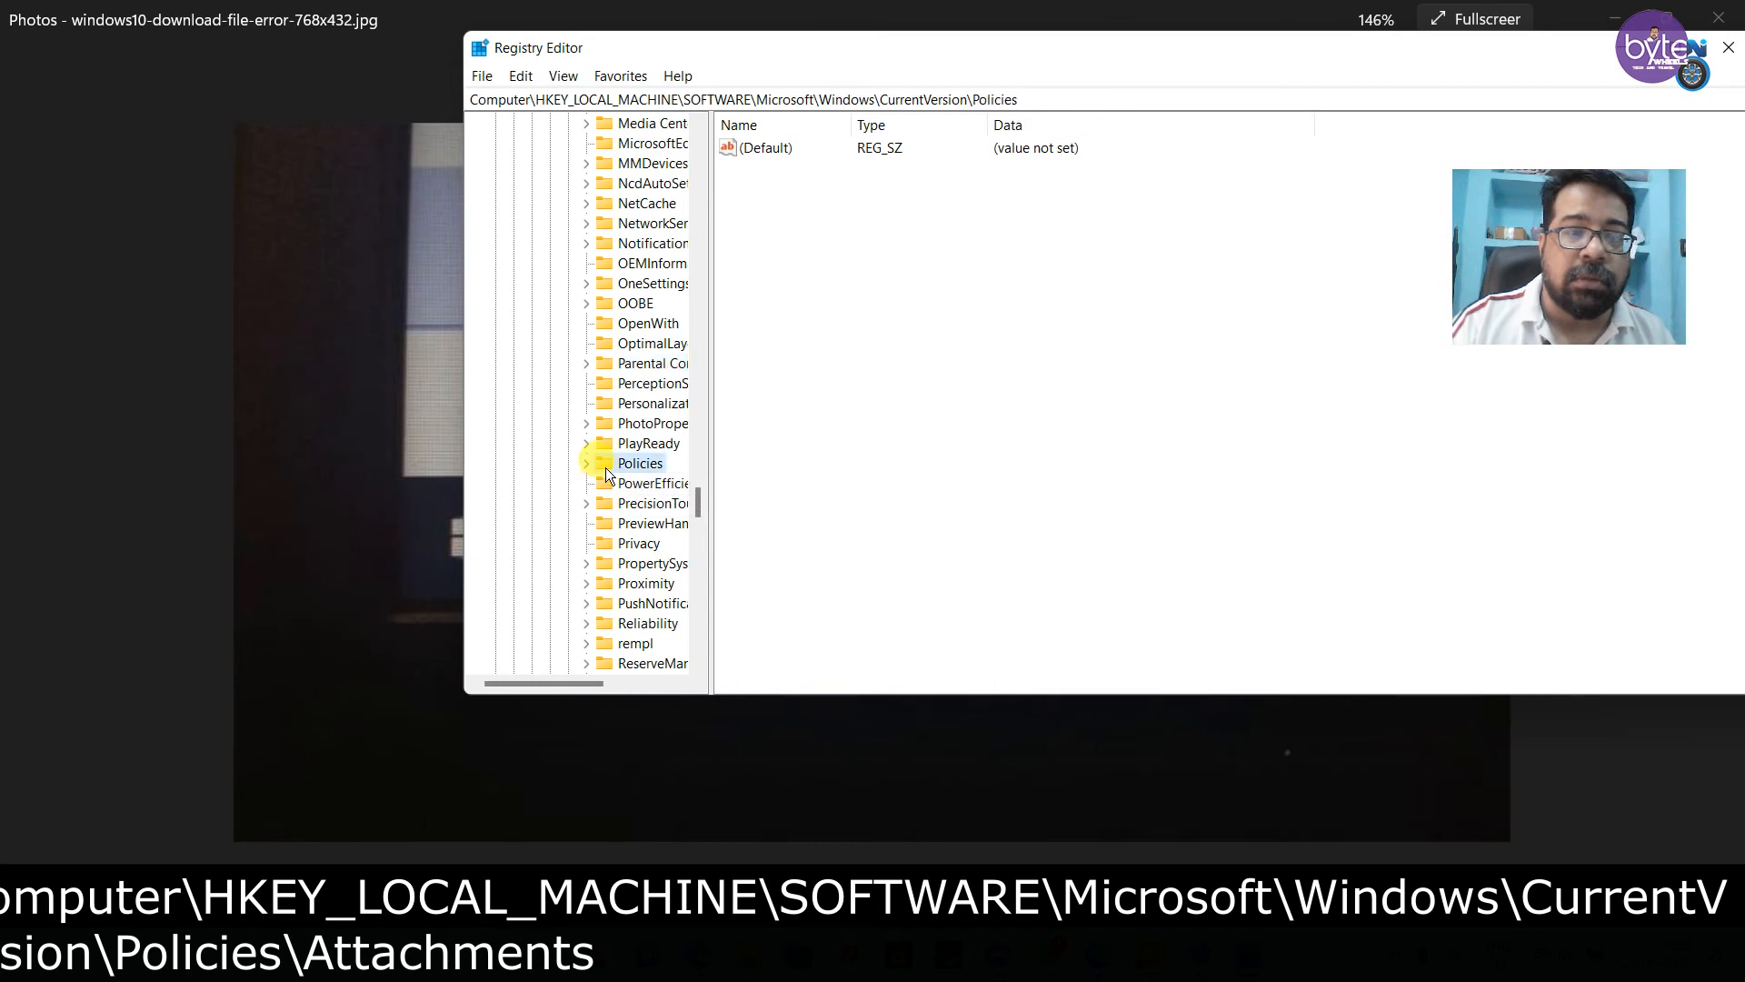
click(587, 463)
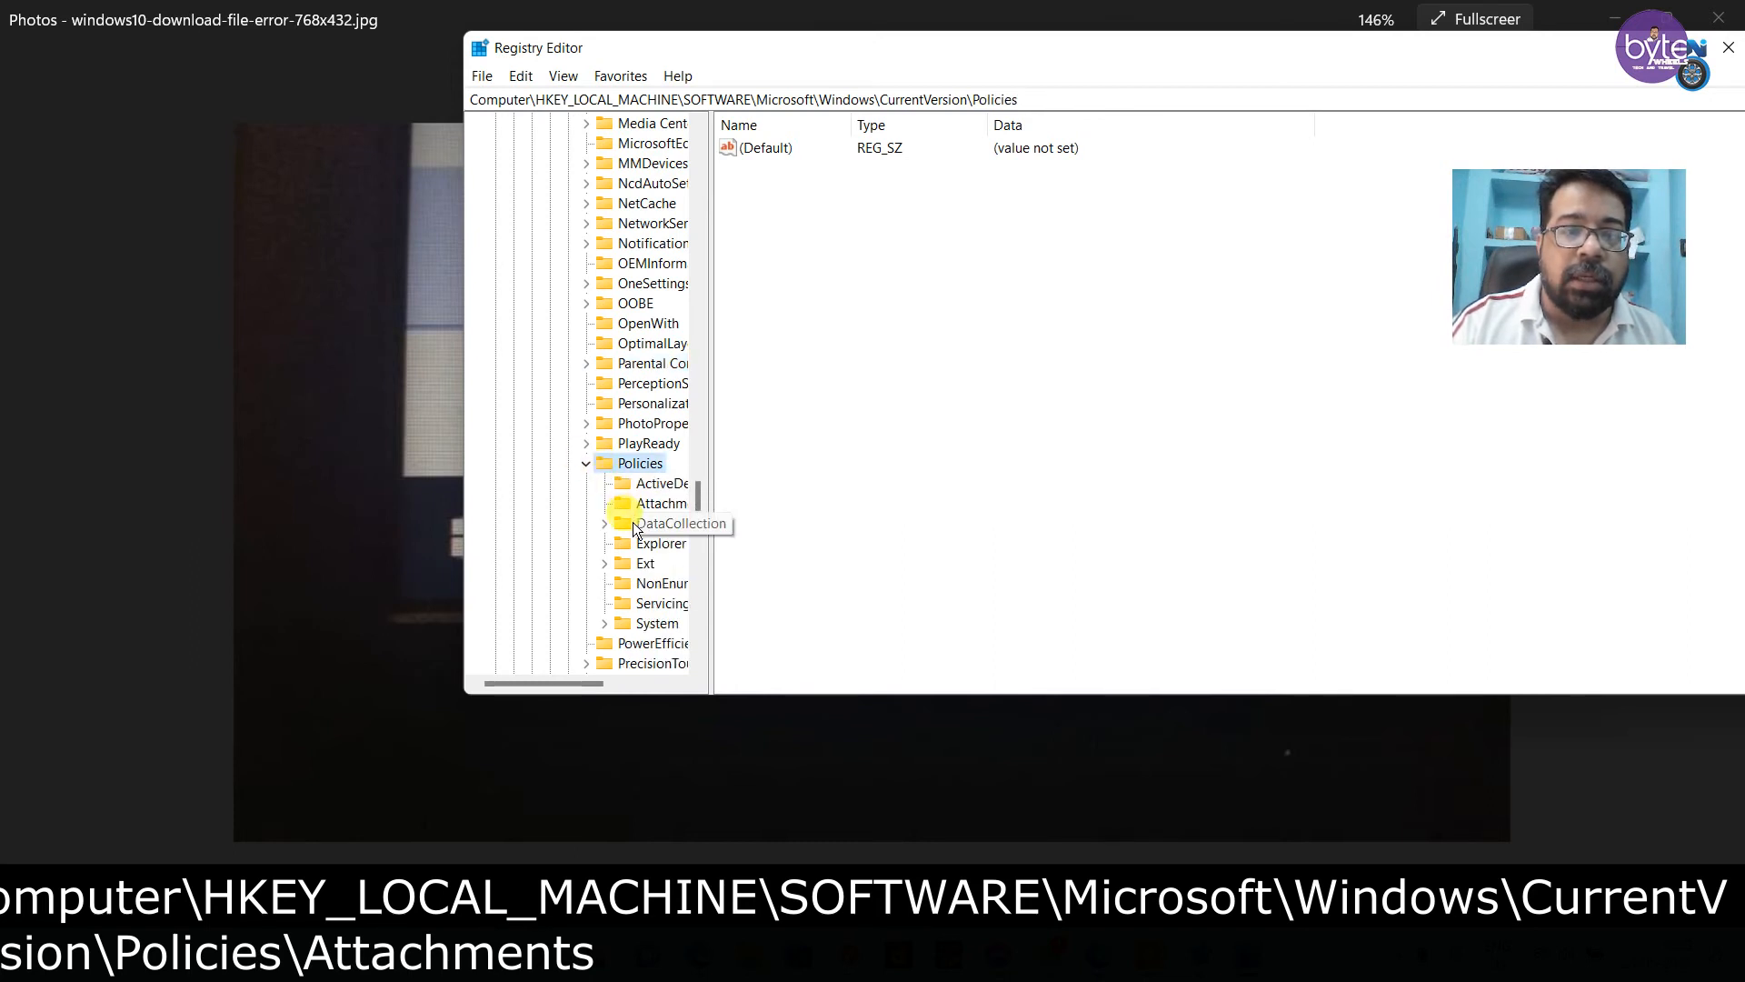
click(662, 504)
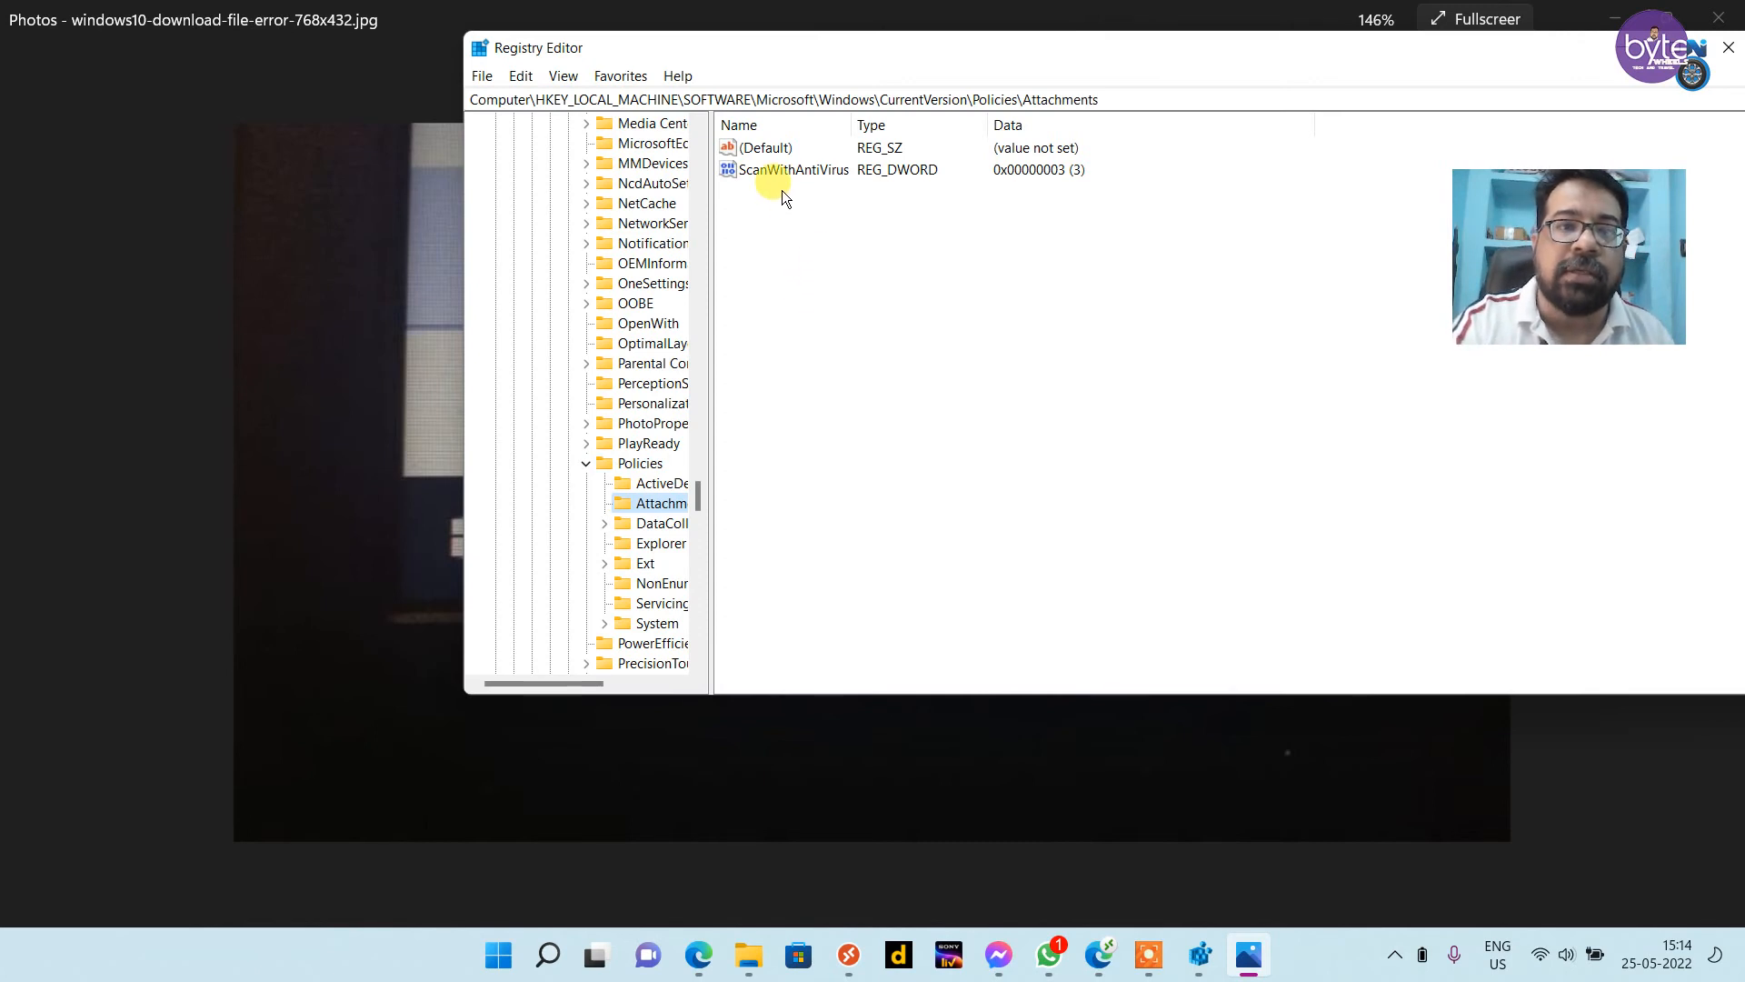
click(792, 169)
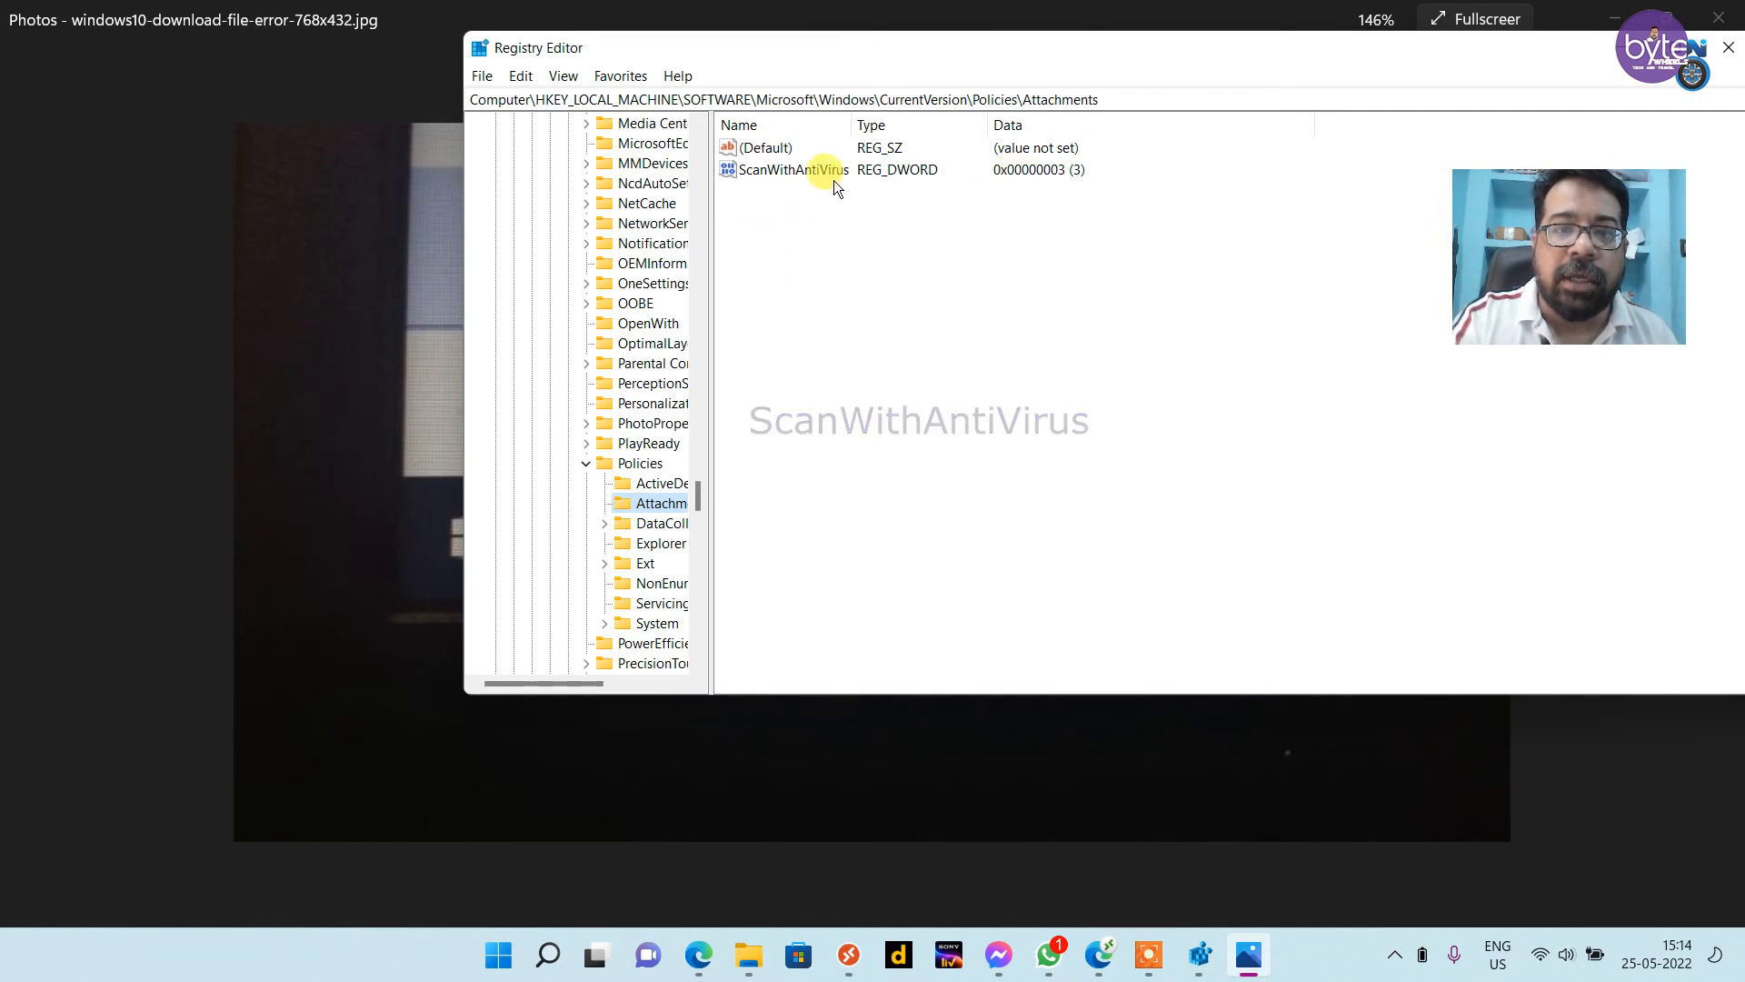
Step: Enter 1 in place of 3 for ScanWithAntiVirus, dismiss the edit and close Registry Editor
double_click(793, 169)
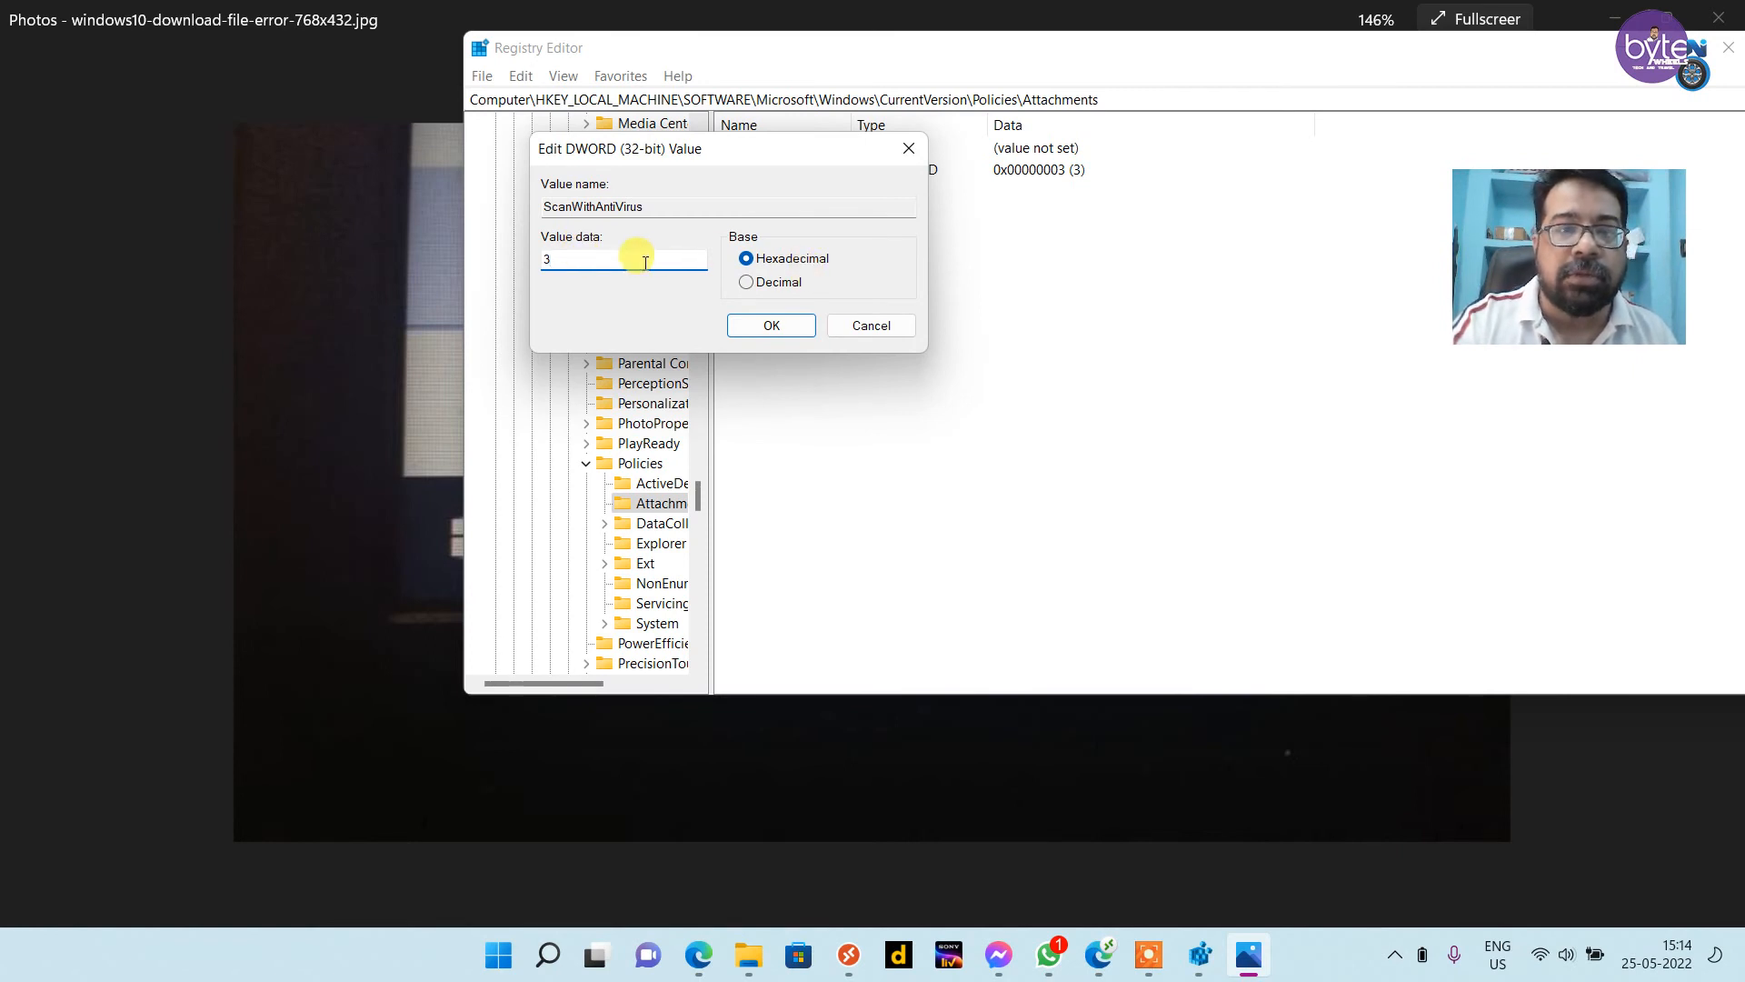
key(Backspace)
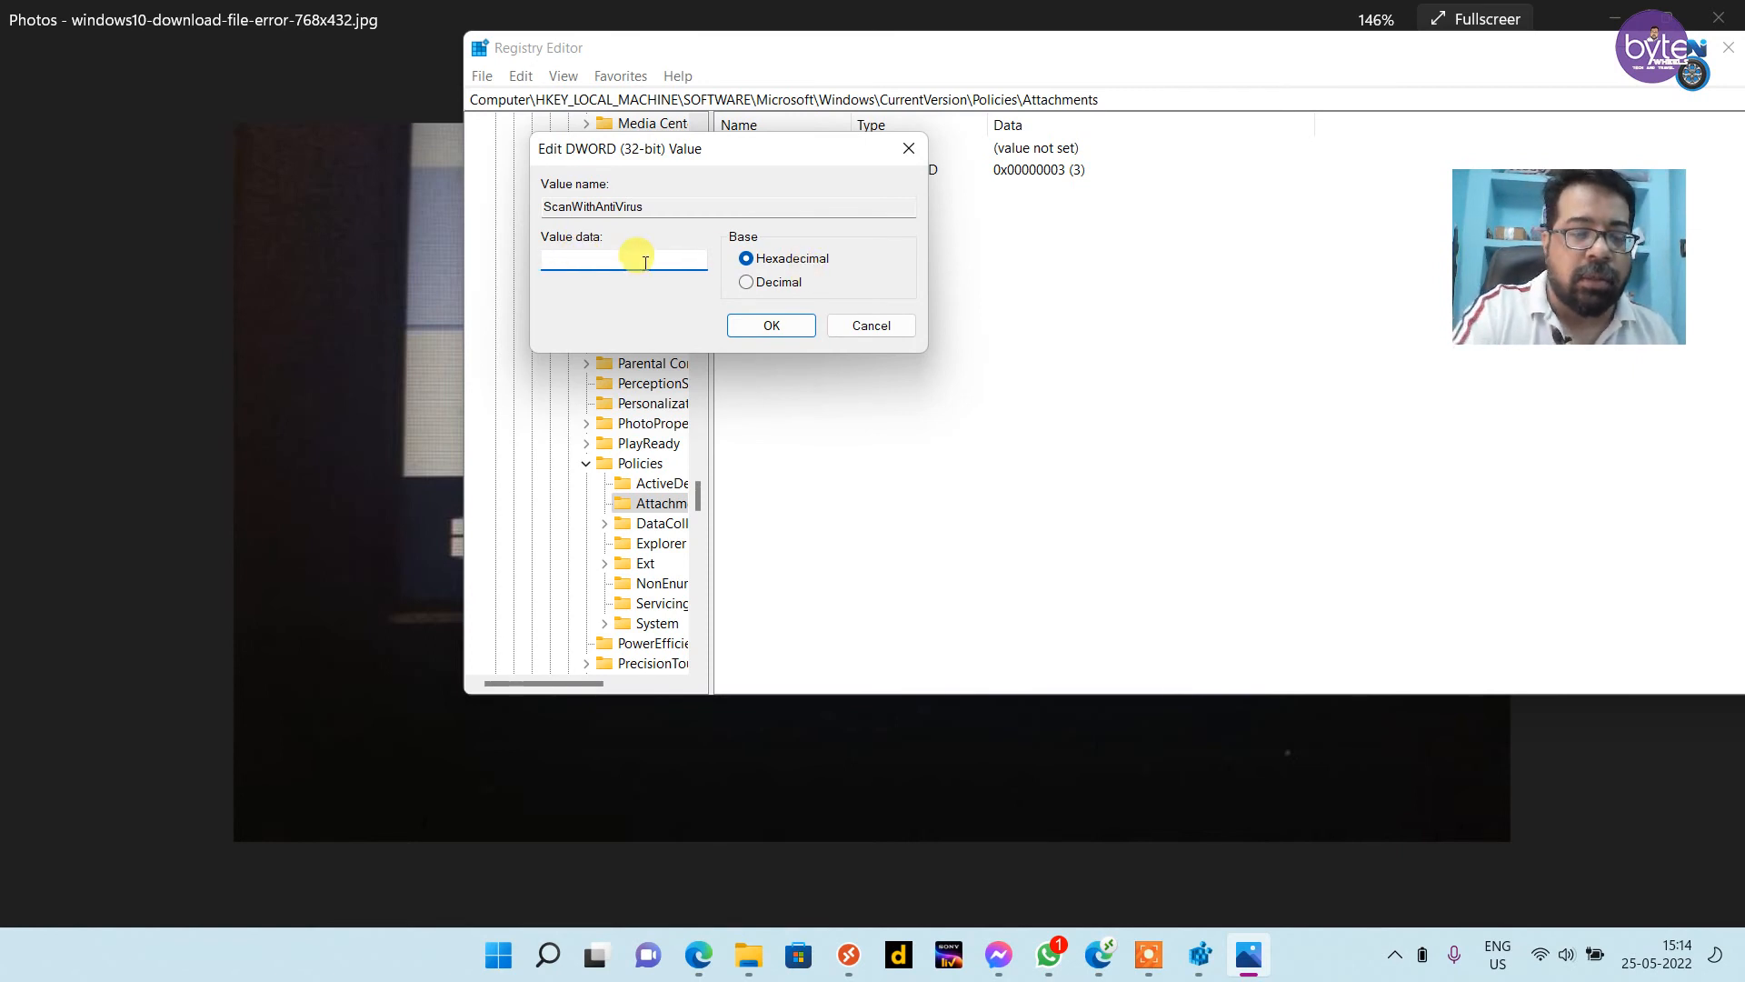
text(1)
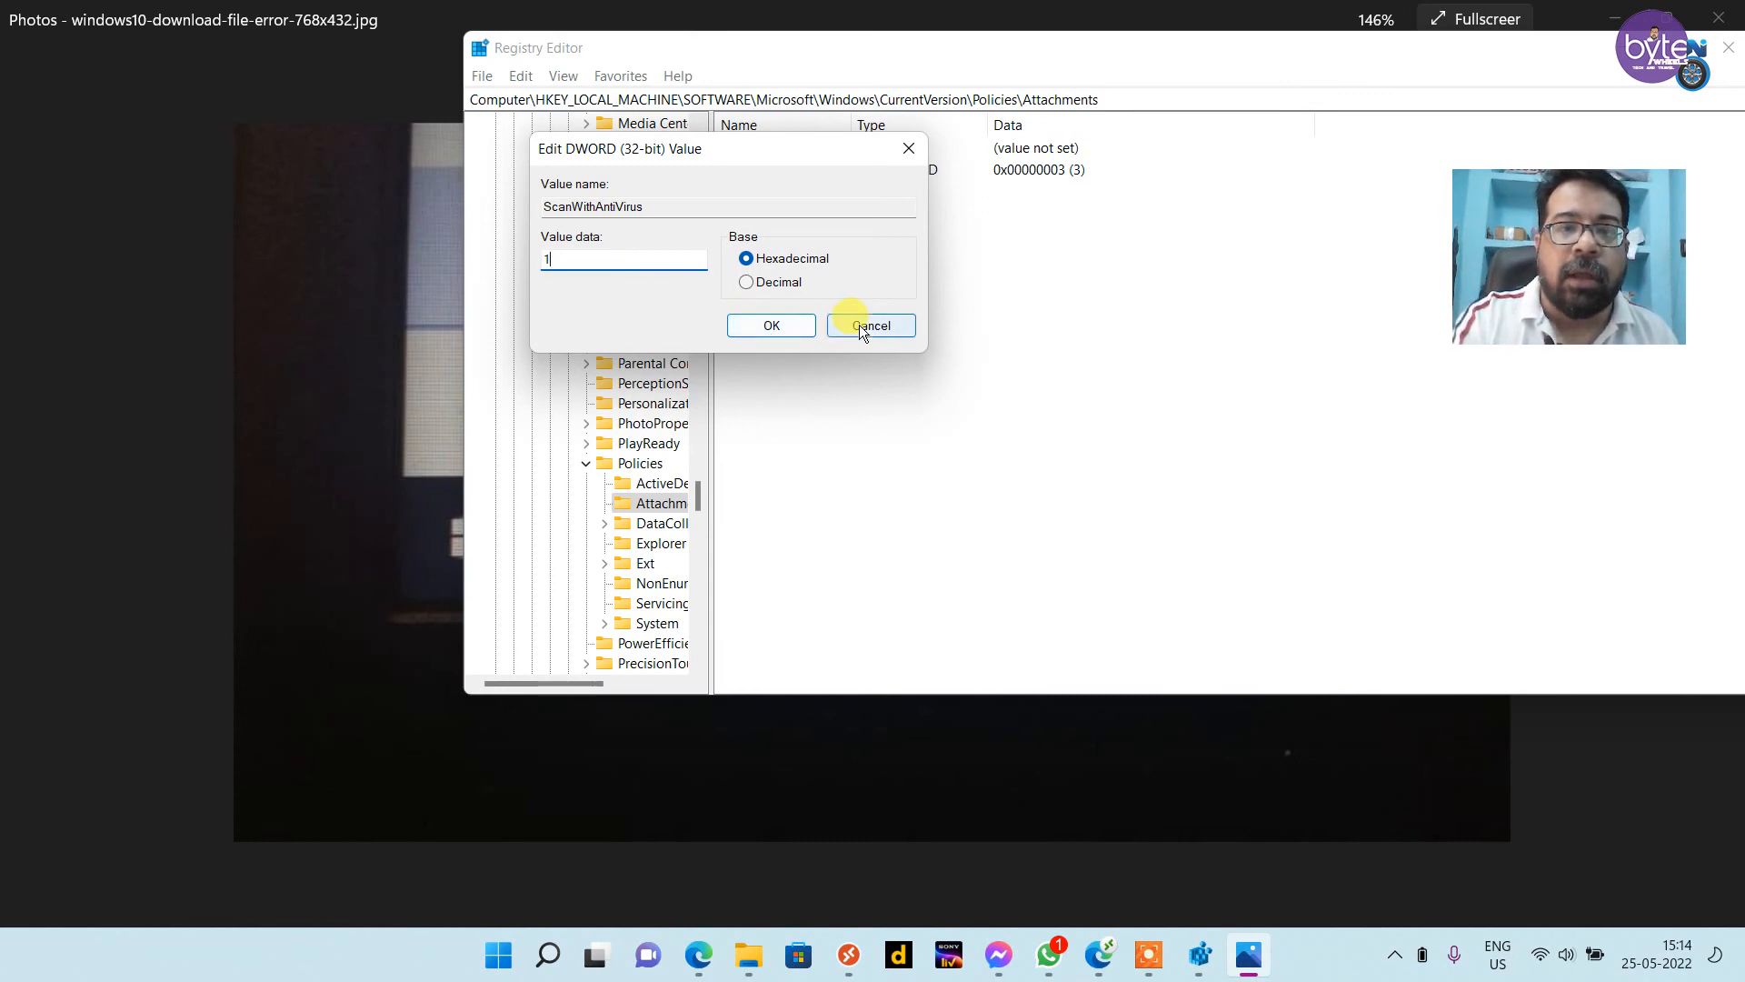
click(871, 326)
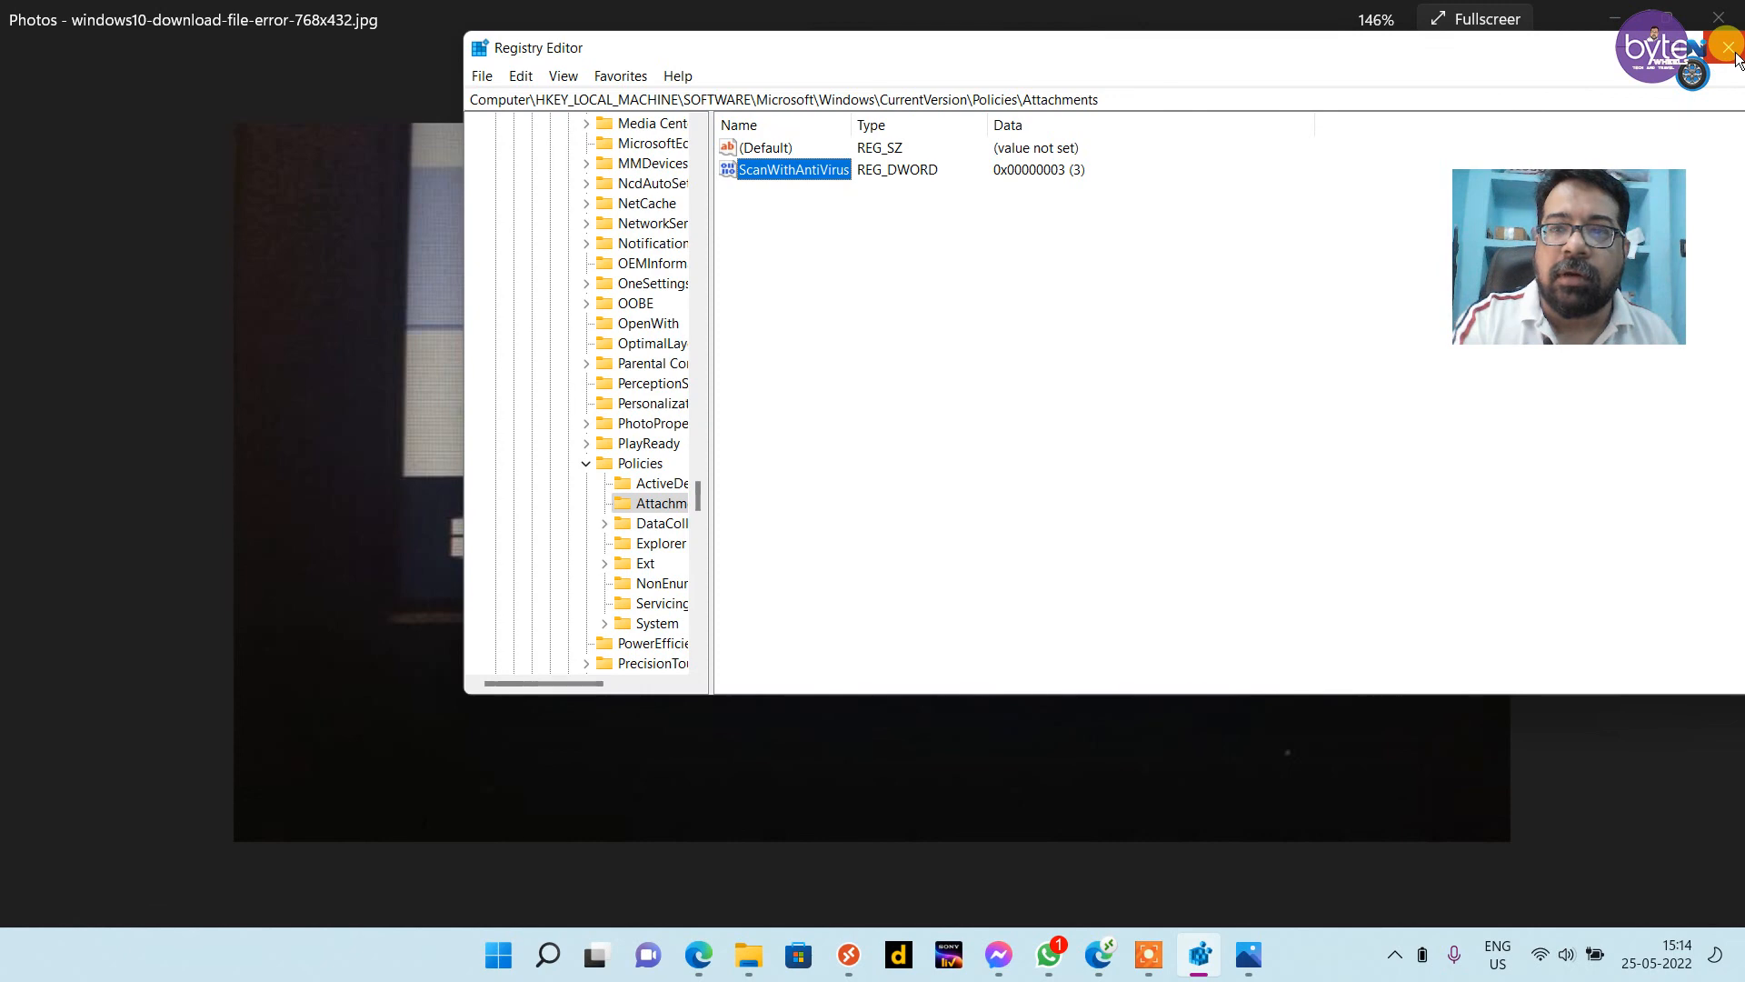
click(1727, 48)
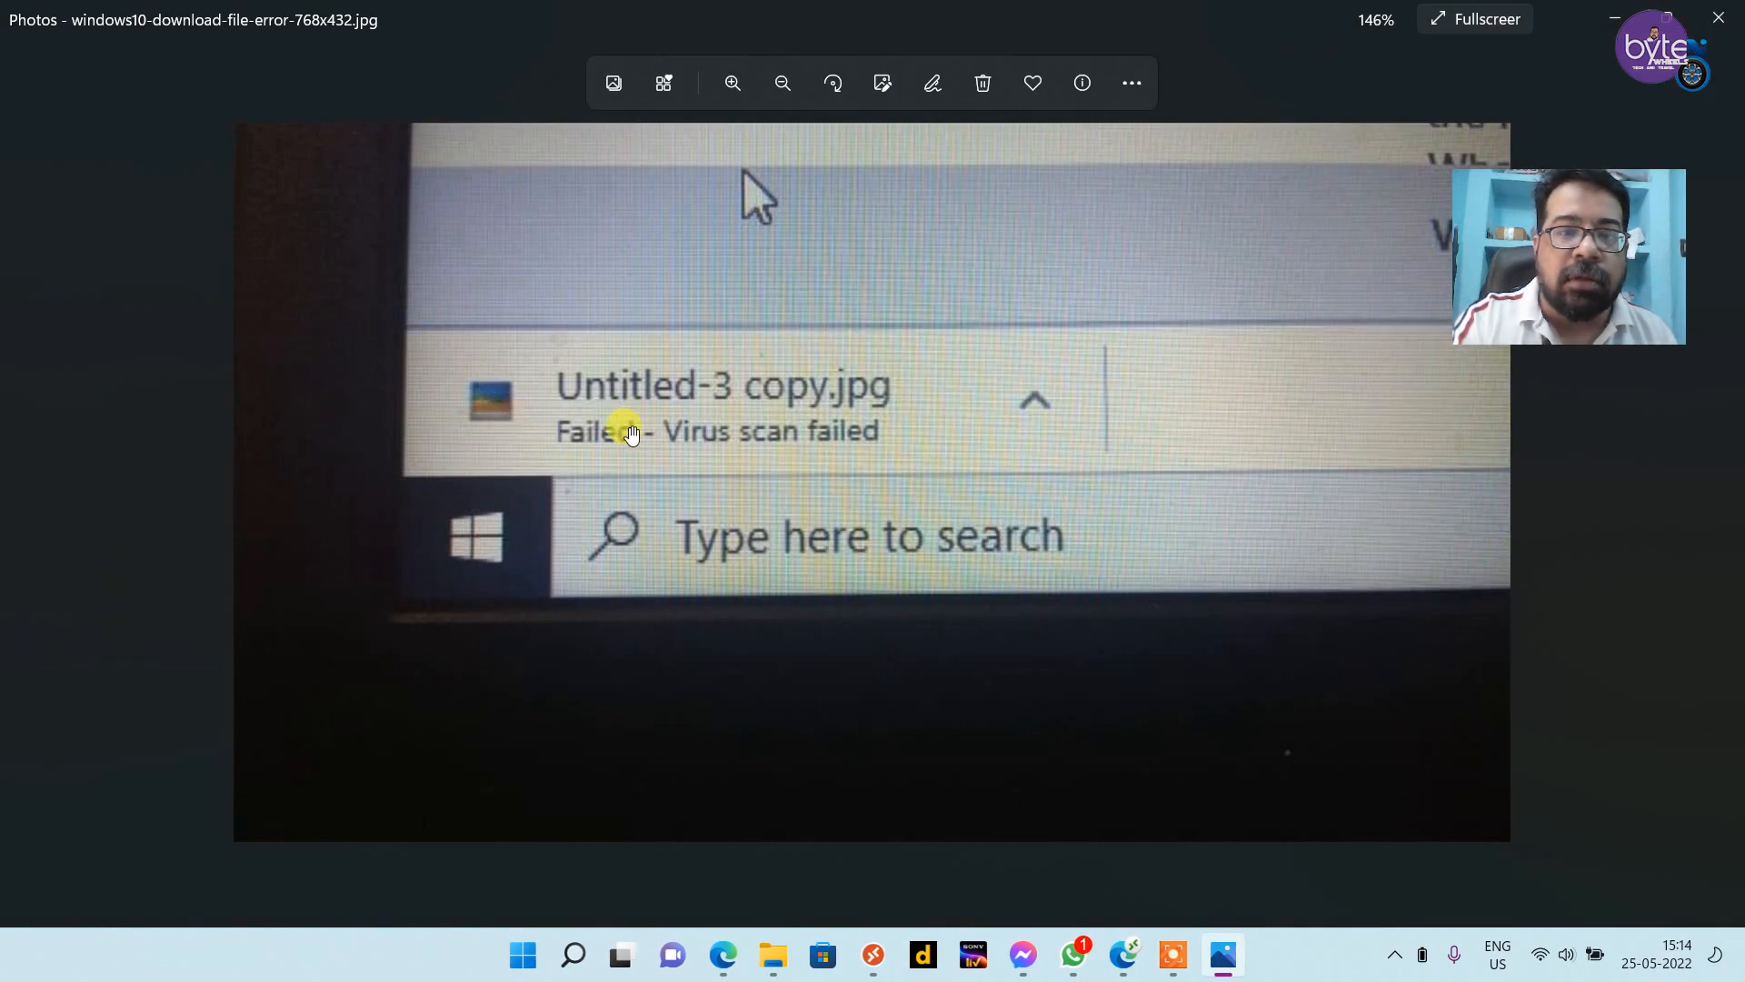
mouse_move(918, 438)
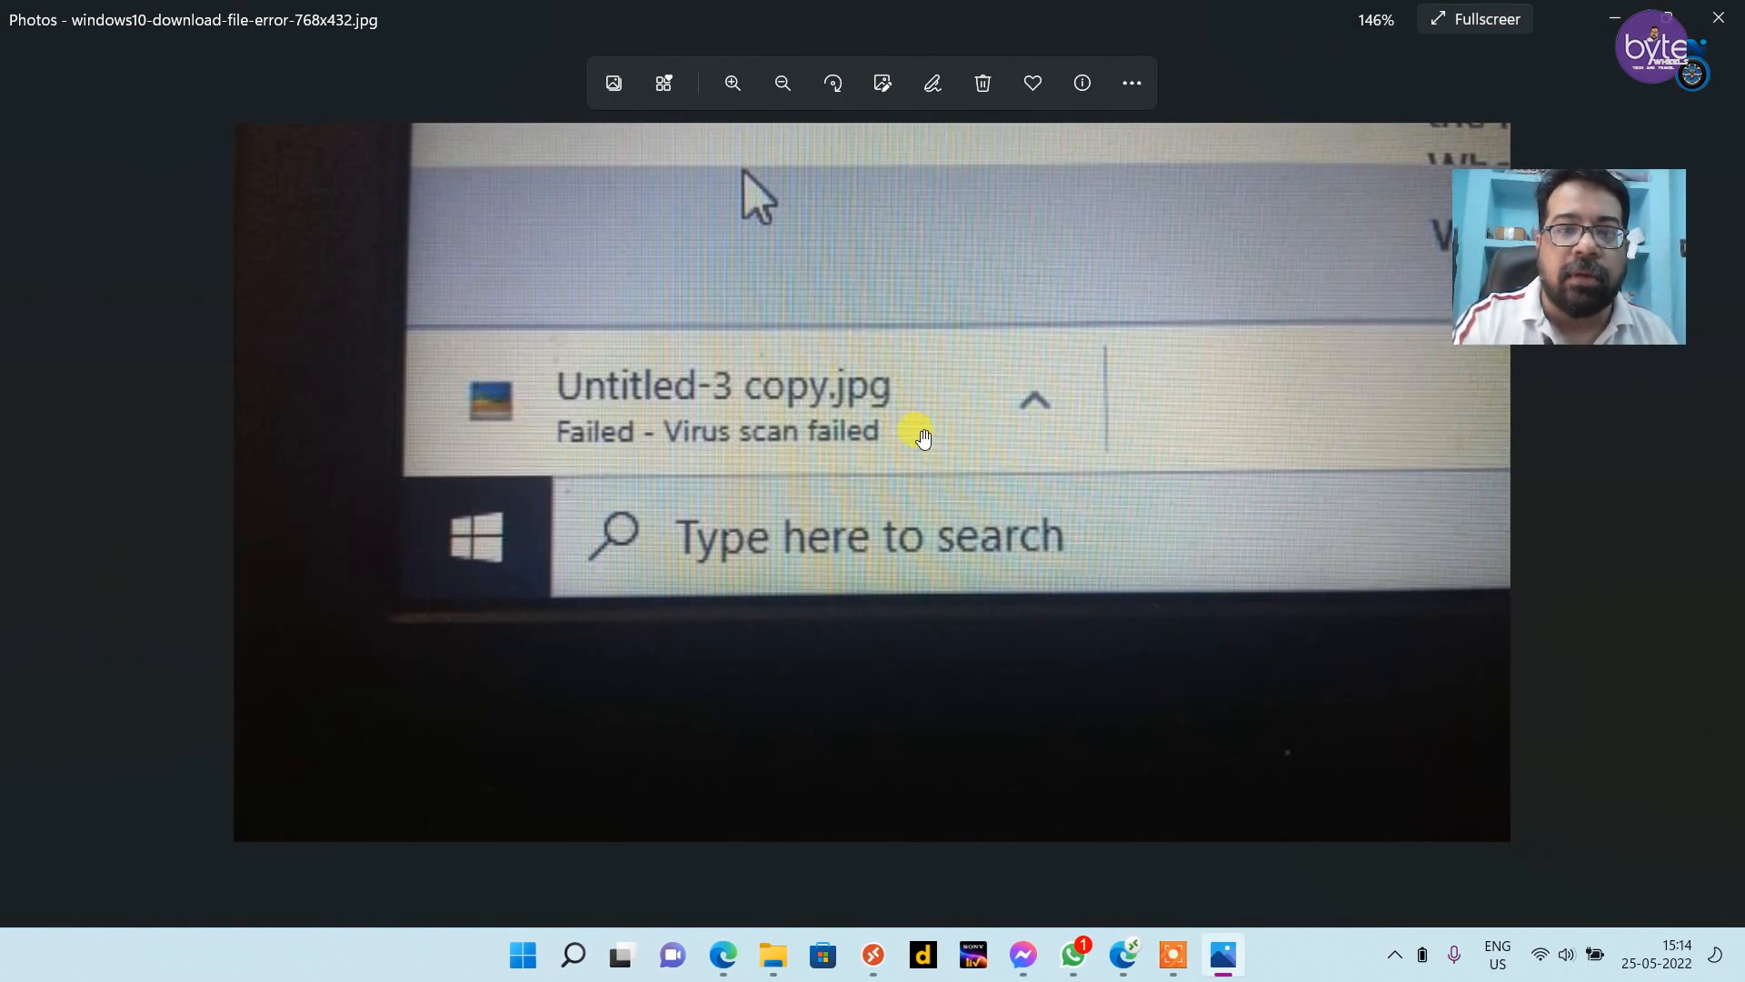